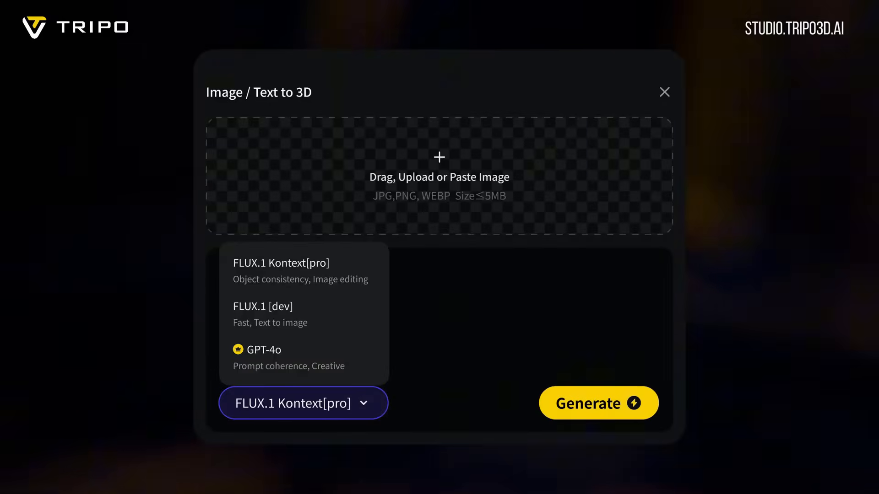
# Dismiss the Image/Text to 3D dialog, visit Sign up/Log in, and return to the Tripo landing page
pyautogui.click(665, 92)
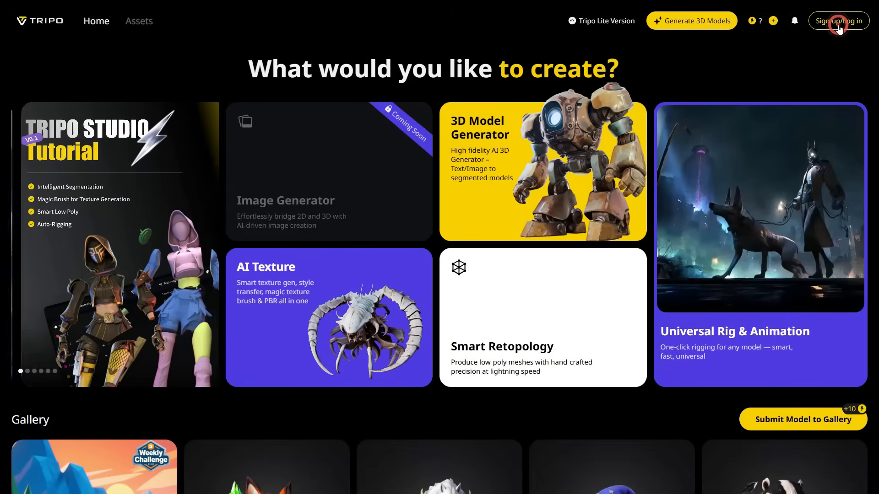
pyautogui.click(839, 21)
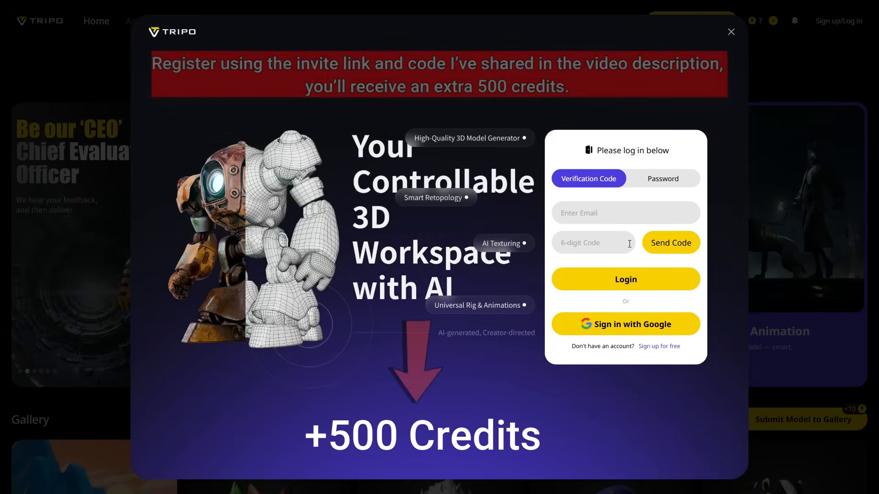
pyautogui.click(731, 31)
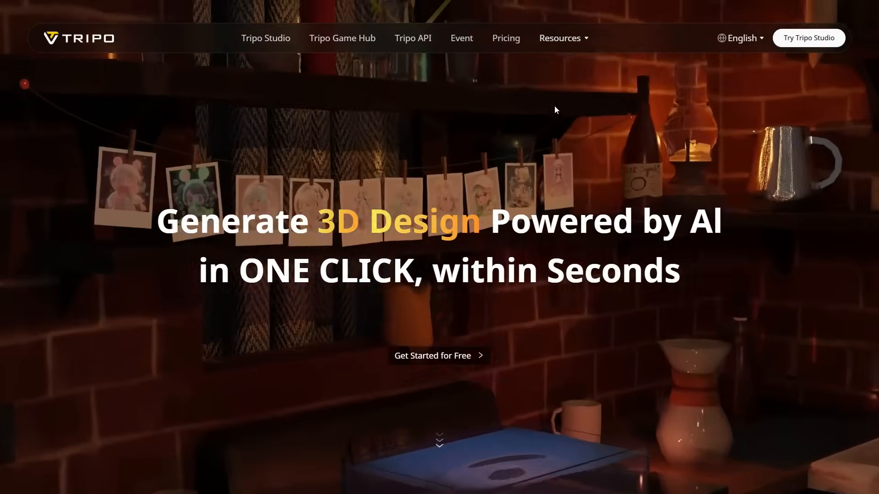
# Enter the generation workspace via Try Tripo Studio
pyautogui.click(505, 38)
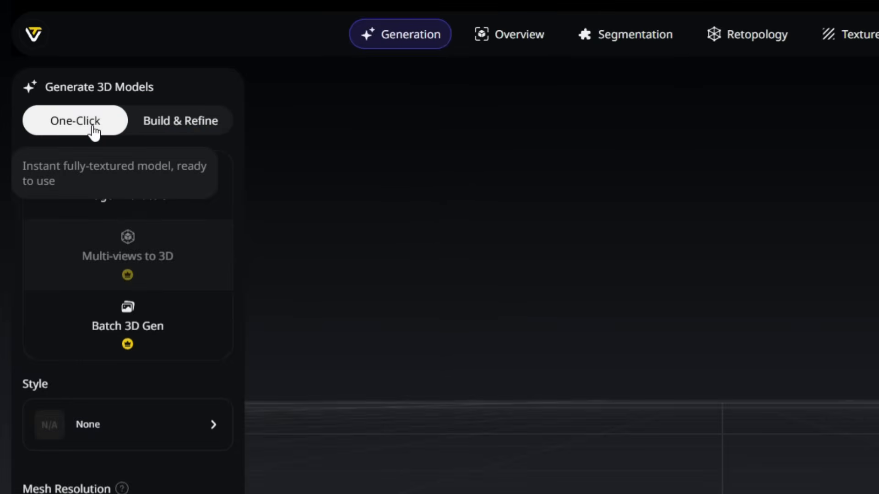
# Preview Build & Refine, return to One-Click, and start an Image / Text to 3D generation
pyautogui.click(180, 121)
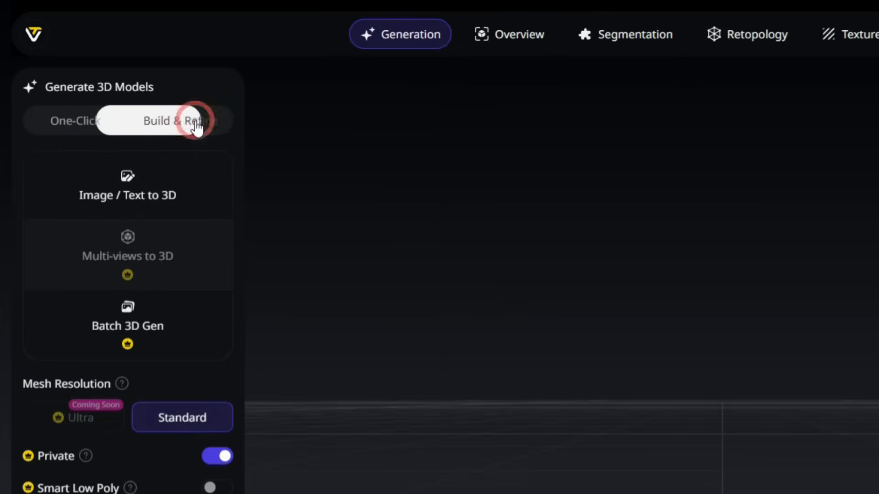
pyautogui.click(75, 121)
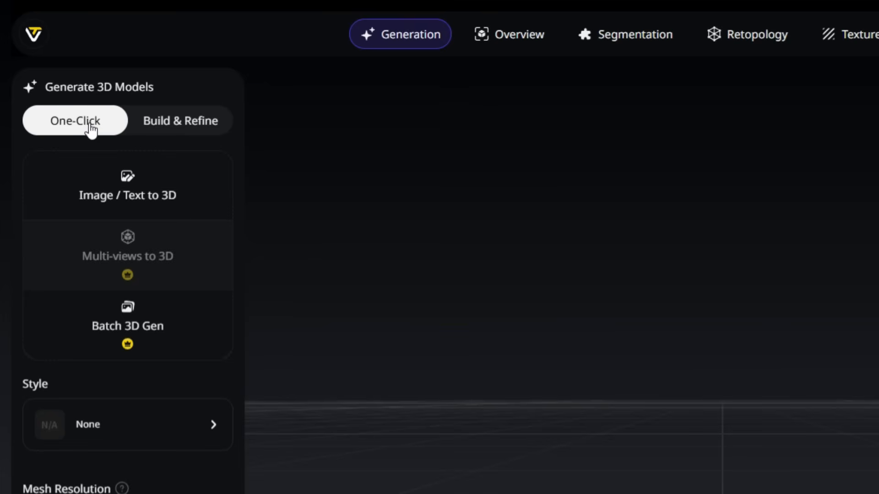
pyautogui.click(127, 185)
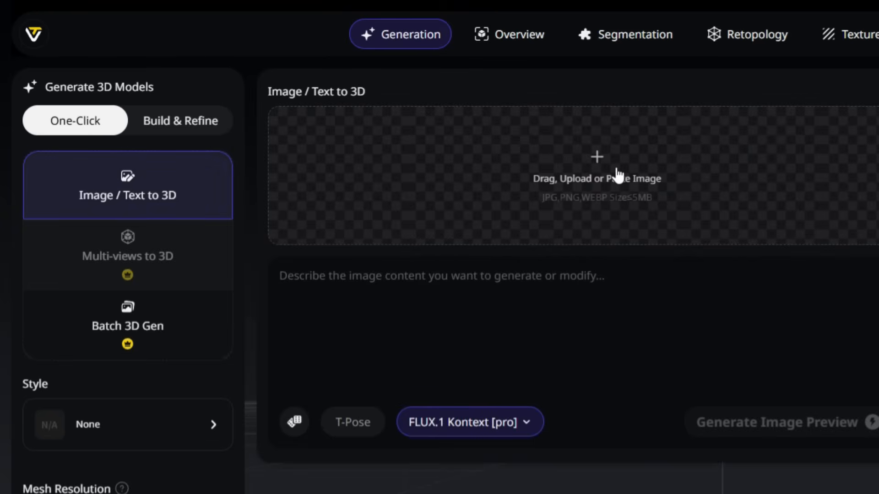
# Generate an image preview from the prompt 'a modern robot with full body'
pyautogui.click(441, 276)
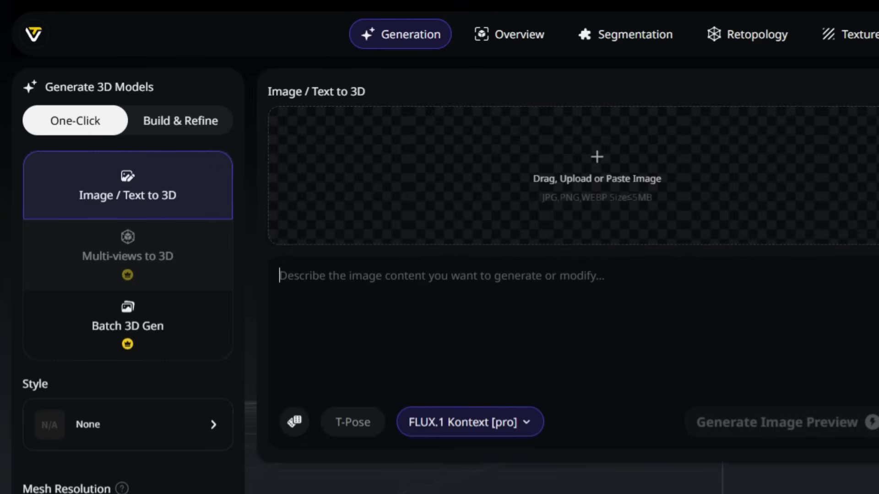
pyautogui.write('a modern robot with full')
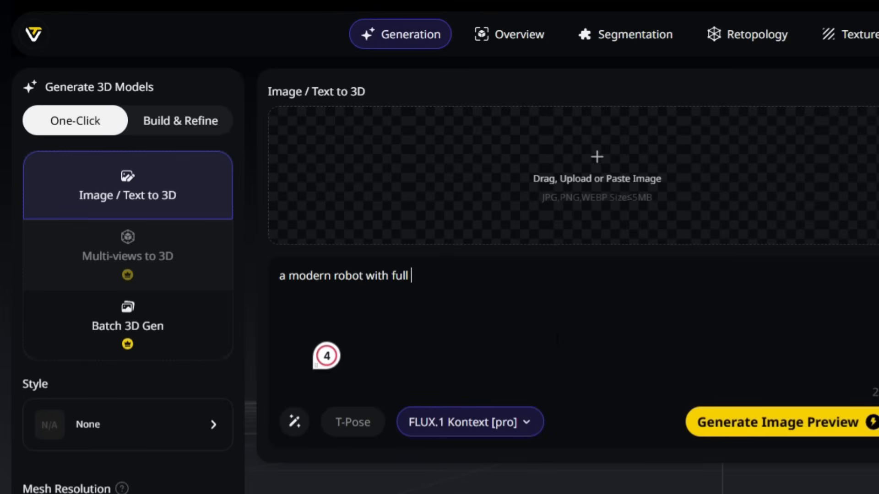
pyautogui.write('body')
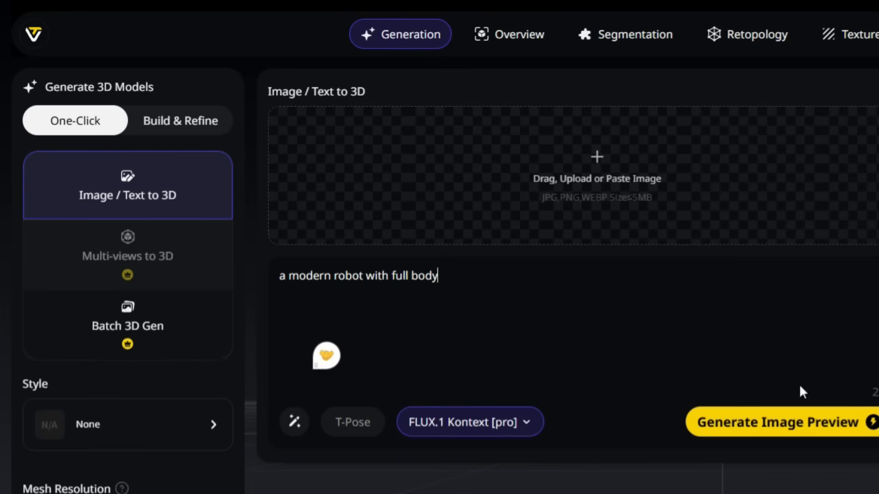
pyautogui.click(779, 422)
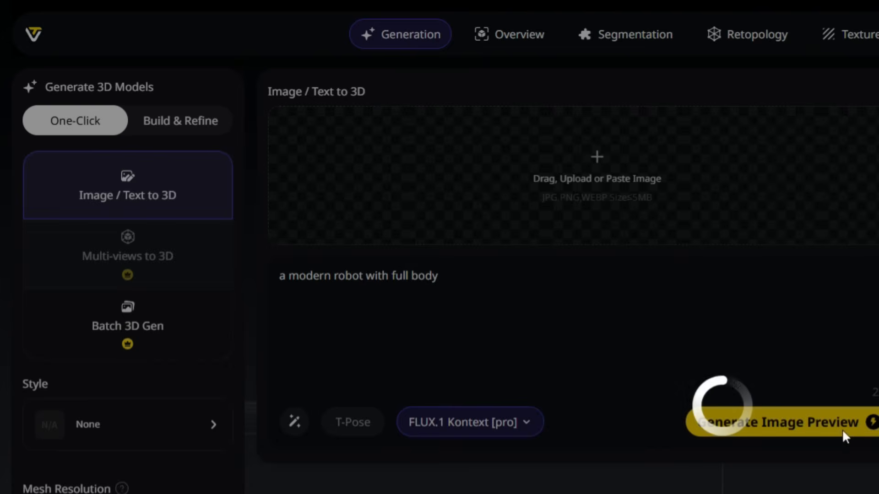
pyautogui.click(774, 422)
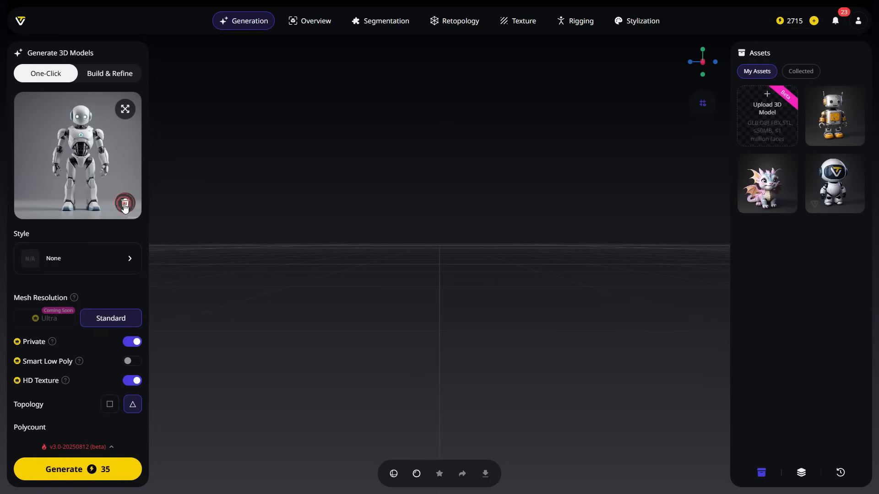
# Remove the white robot preview and load Robo.png from Downloads as the source image
pyautogui.click(125, 204)
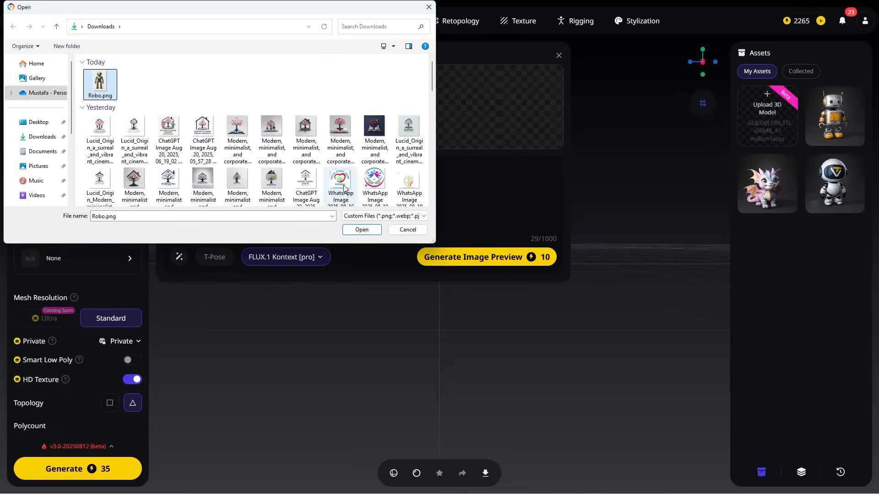
pyautogui.click(360, 230)
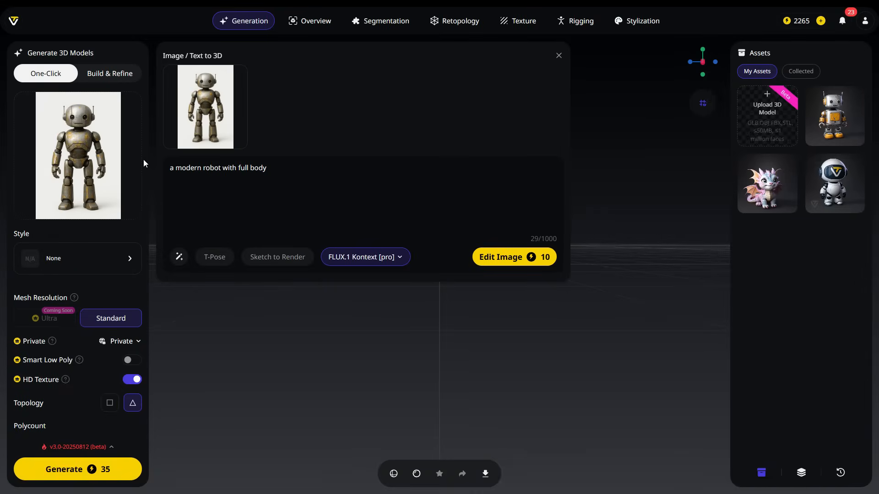
pyautogui.click(205, 106)
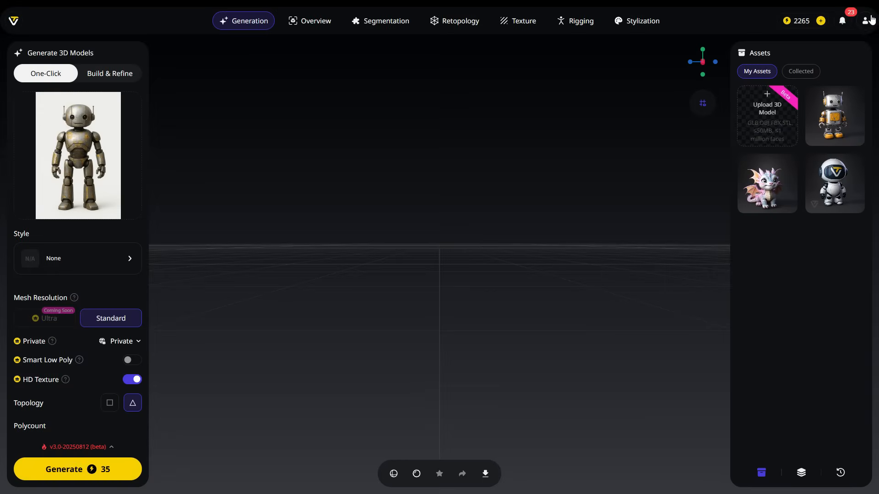
pyautogui.click(77, 258)
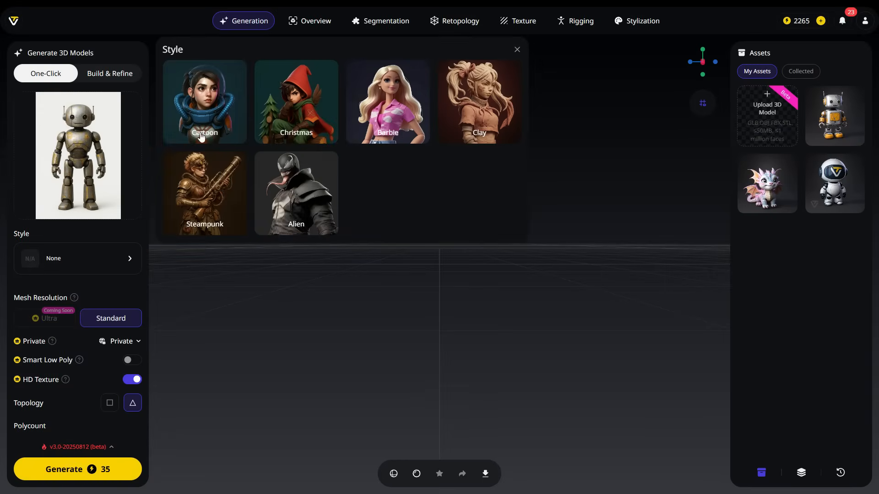
pyautogui.click(77, 258)
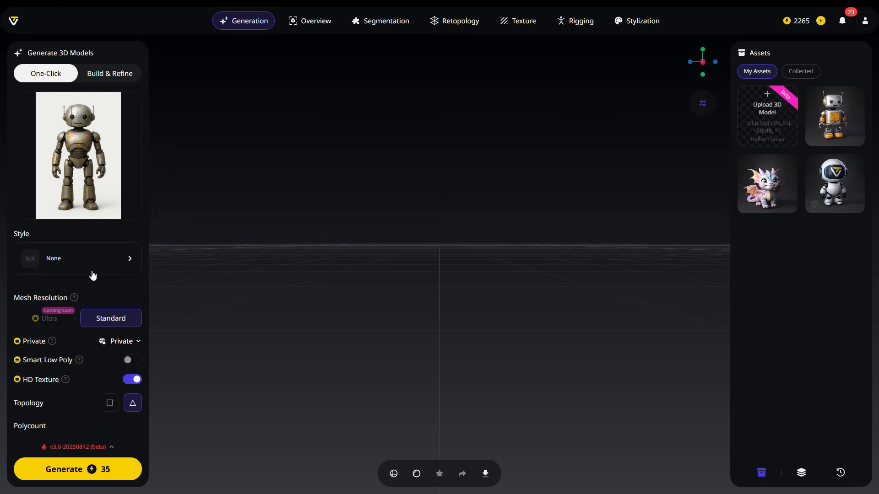
pyautogui.moveTo(81, 297)
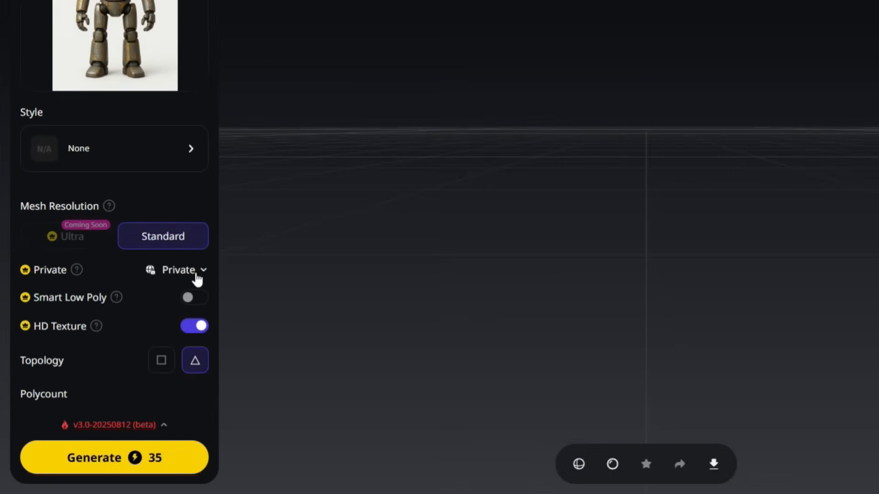
# Show the visibility choices (Public, Private, SharingOnly), keeping Private
pyautogui.click(178, 269)
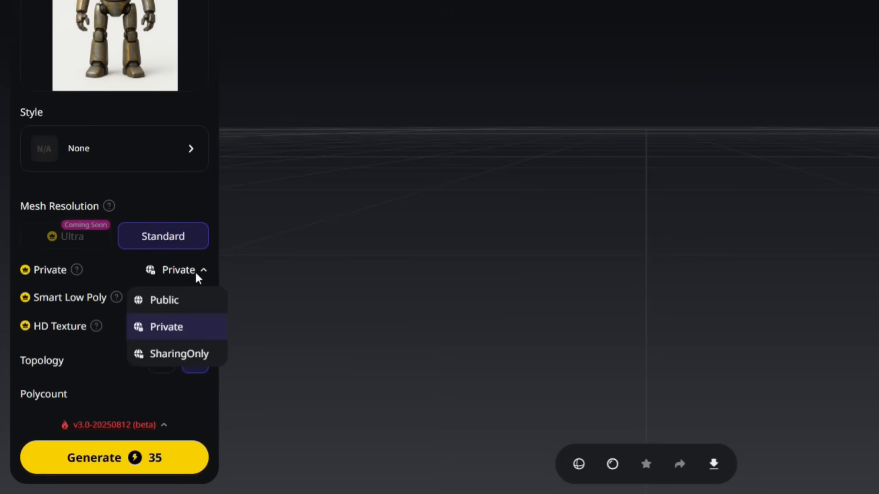
pyautogui.moveTo(174, 333)
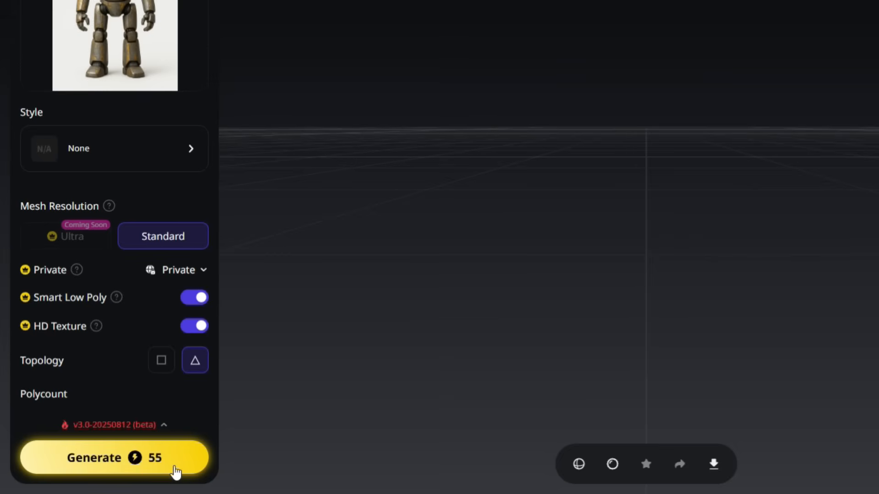
# Switch Smart Low Poly back off, keeping generation at 35 credits
pyautogui.click(194, 296)
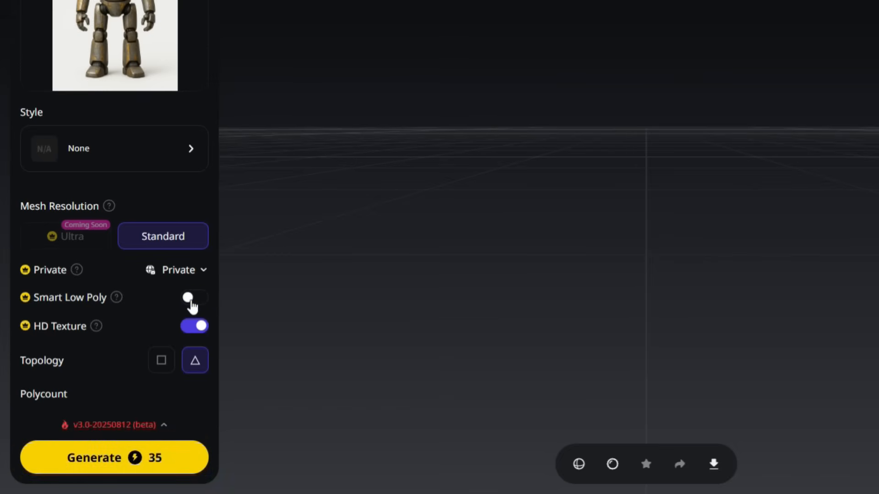
pyautogui.moveTo(96, 326)
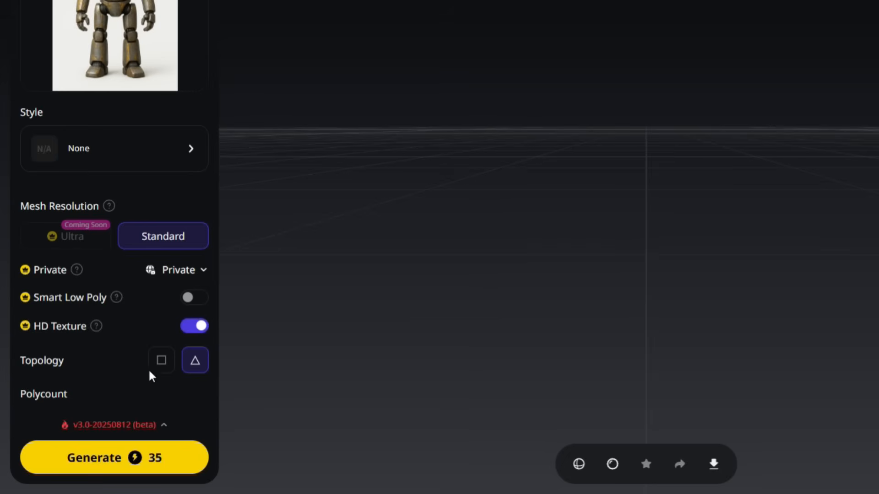
pyautogui.moveTo(195, 361)
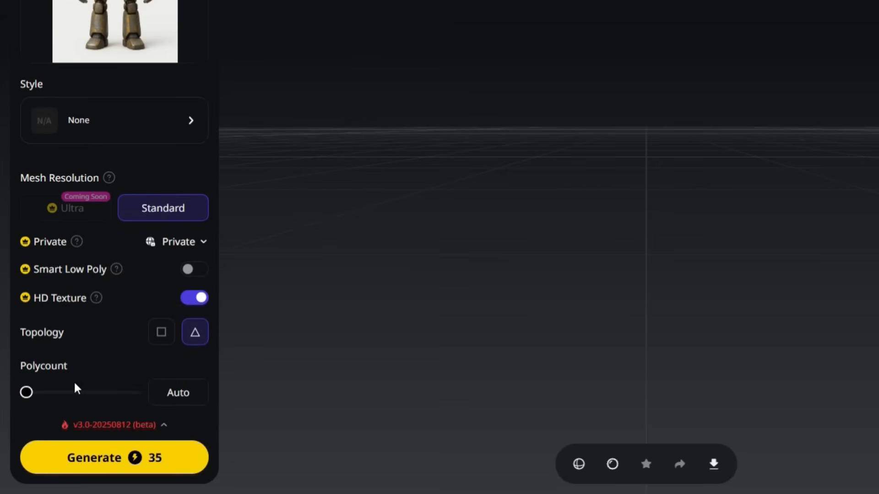
# Try polycount at 130833 and 7500, reset it to Auto, and list the v3.0 model versions
pyautogui.moveTo(26, 392); pyautogui.dragTo(121, 393)
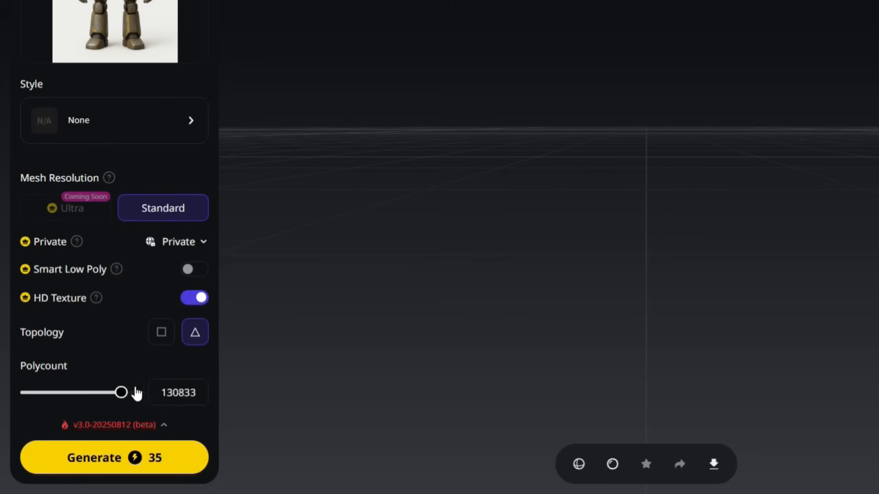
pyautogui.moveTo(121, 393); pyautogui.dragTo(29, 393)
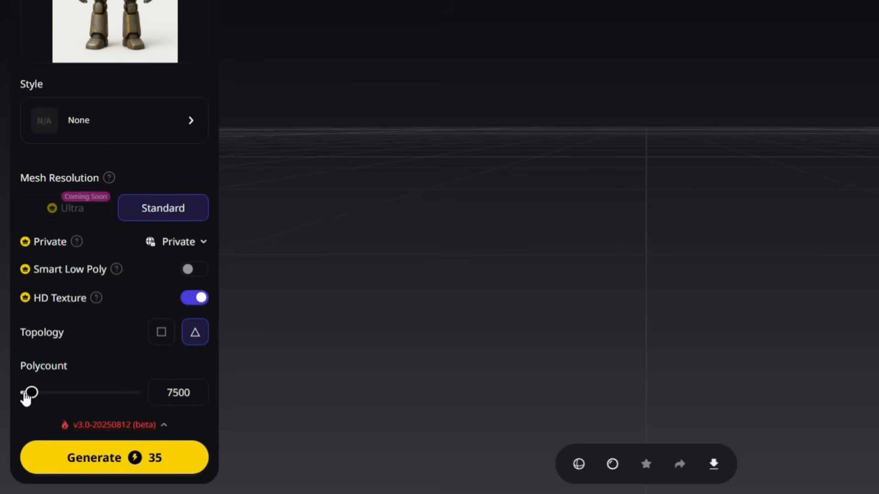
pyautogui.moveTo(29, 393); pyautogui.dragTo(20, 393)
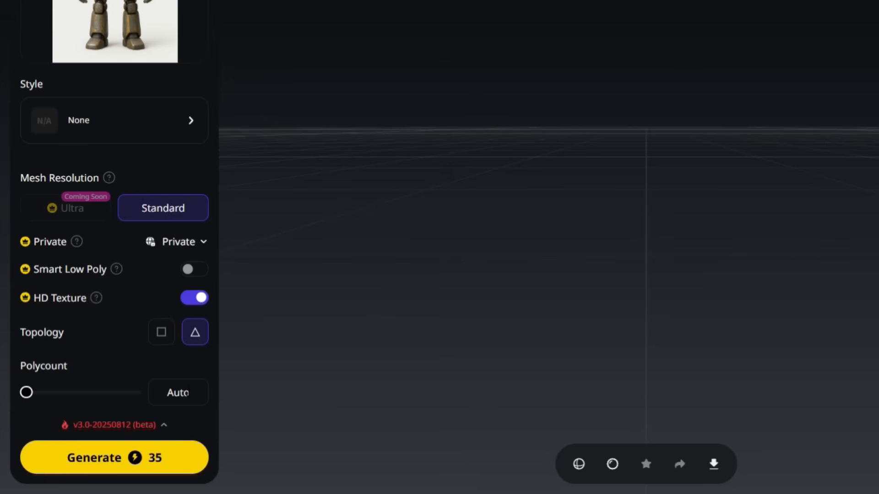
pyautogui.moveTo(184, 417)
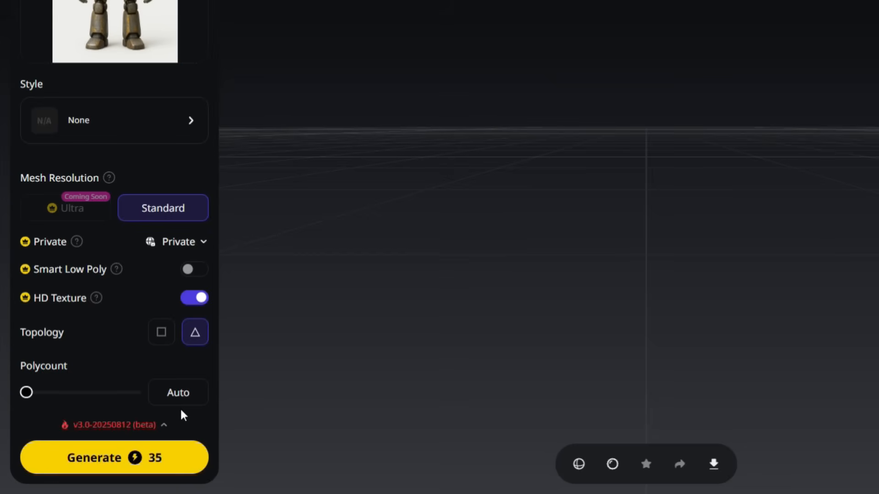
pyautogui.click(109, 424)
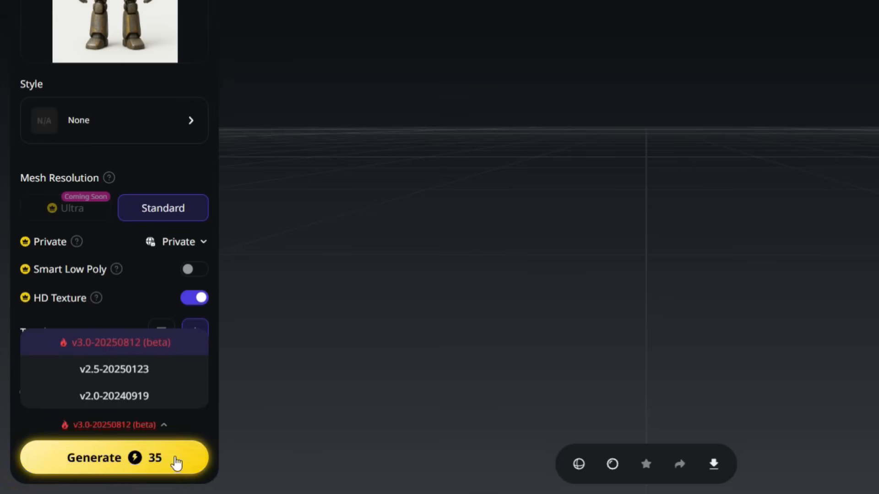
# Generate the textured 3D robot model, about 521k triangle faces, from the bronze robot image
pyautogui.click(115, 457)
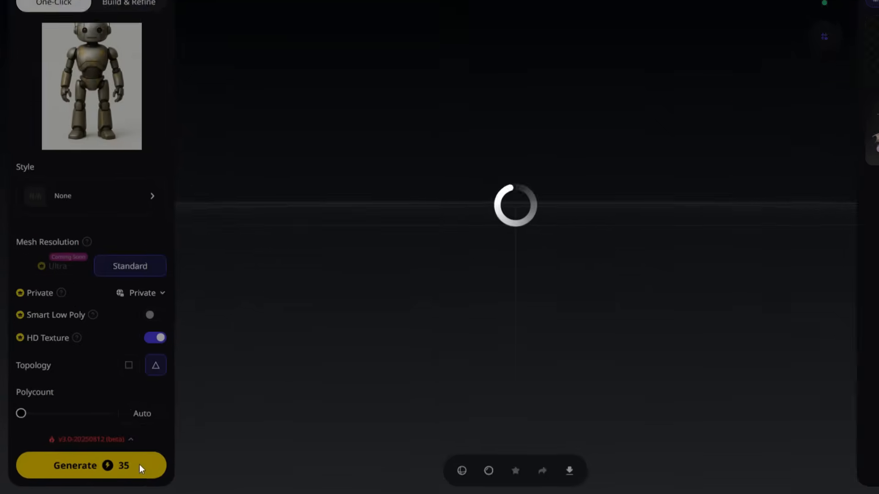
pyautogui.click(90, 465)
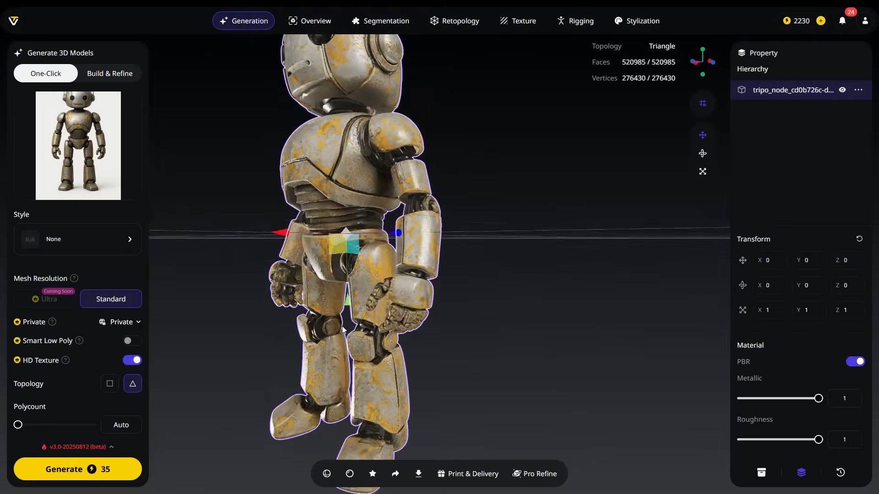
pyautogui.moveTo(341, 235); pyautogui.dragTo(325, 269)
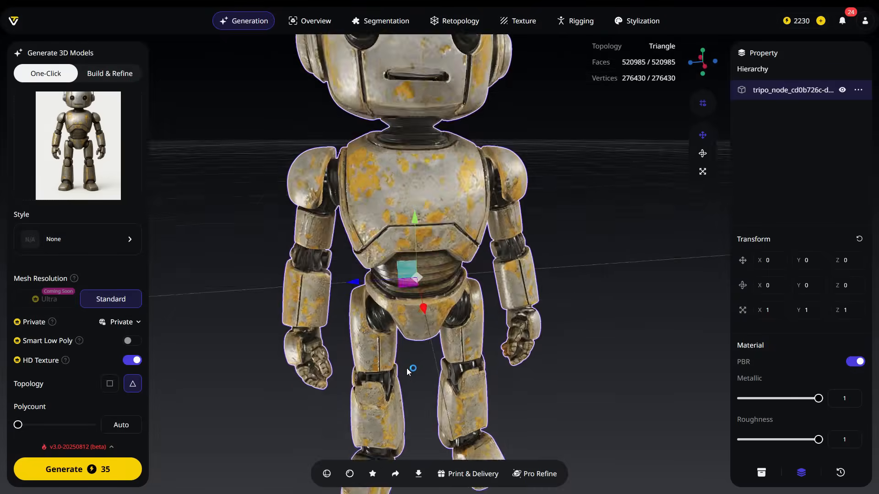
pyautogui.click(309, 21)
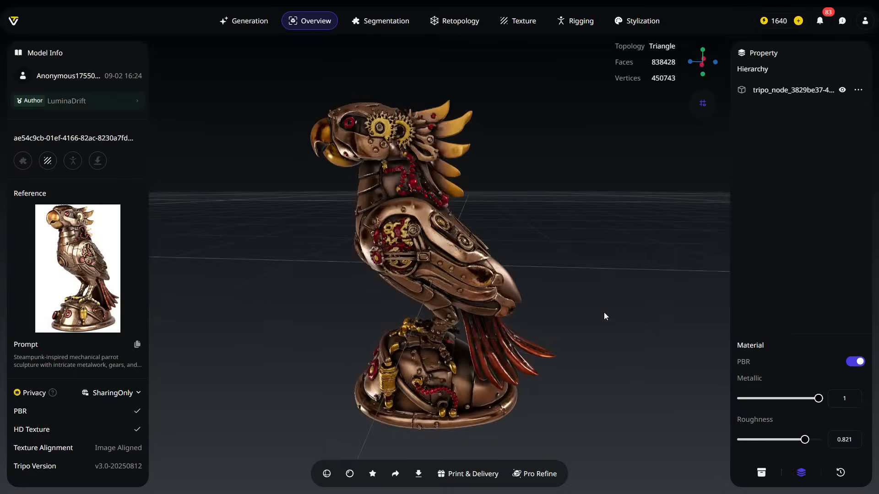
pyautogui.moveTo(604, 316); pyautogui.dragTo(222, 331)
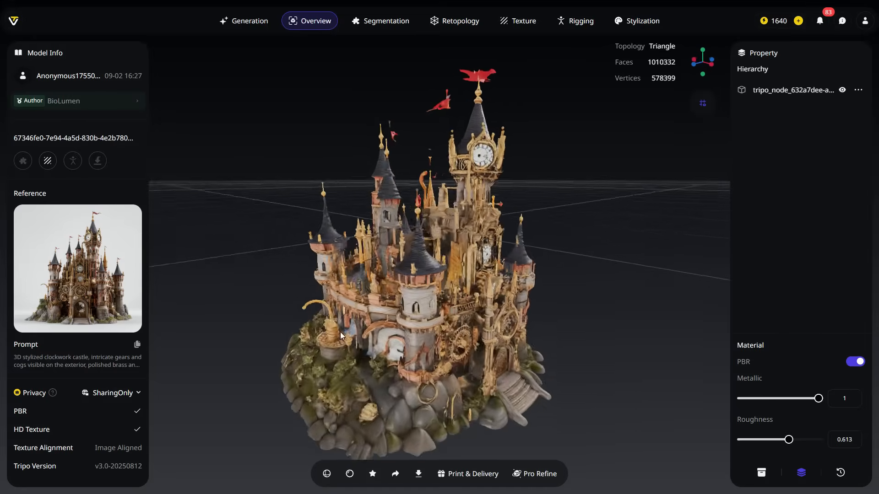
pyautogui.moveTo(341, 335); pyautogui.dragTo(616, 325)
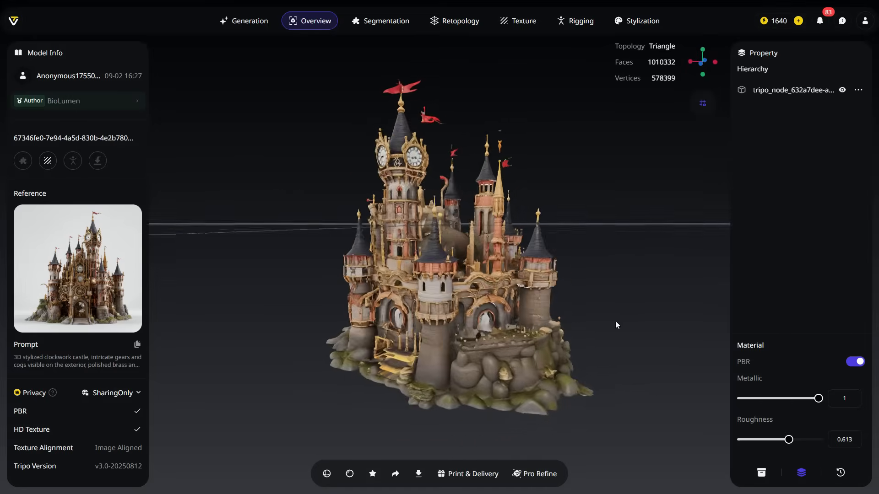
pyautogui.click(243, 21)
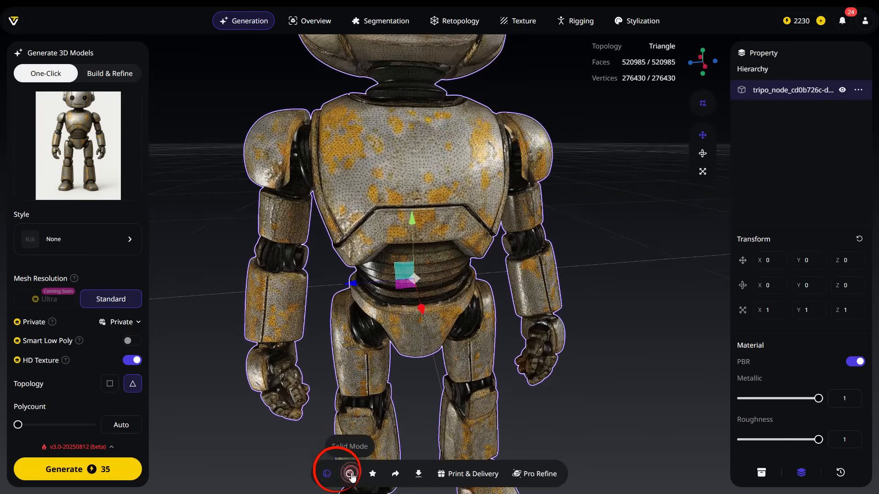
pyautogui.click(349, 473)
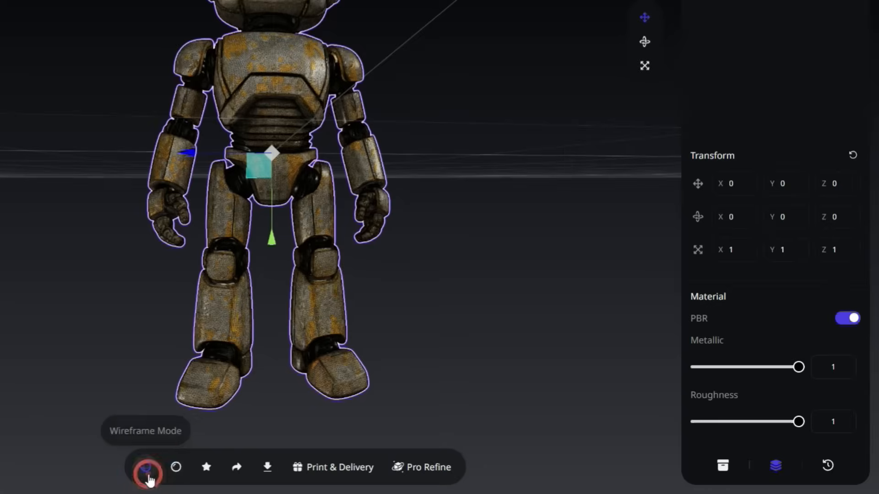
pyautogui.click(850, 319)
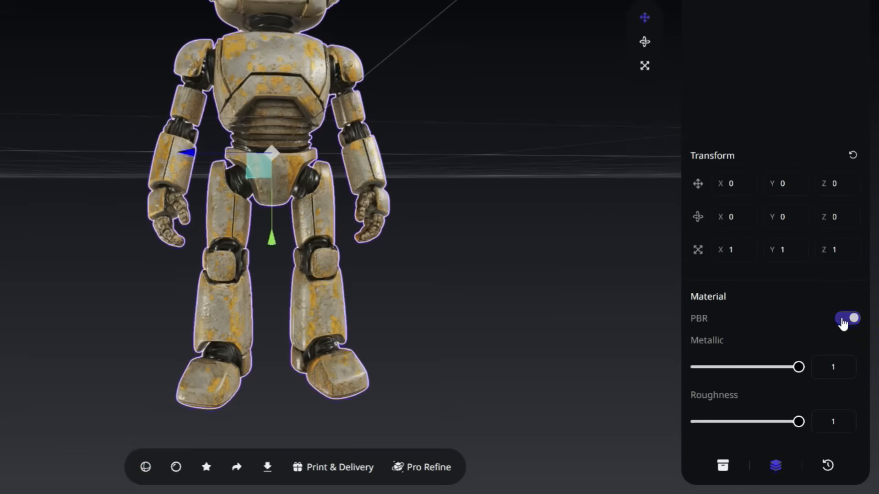
# Toggle PBR off and on, then test the Roughness slider between glossy and fully rough
pyautogui.click(848, 318)
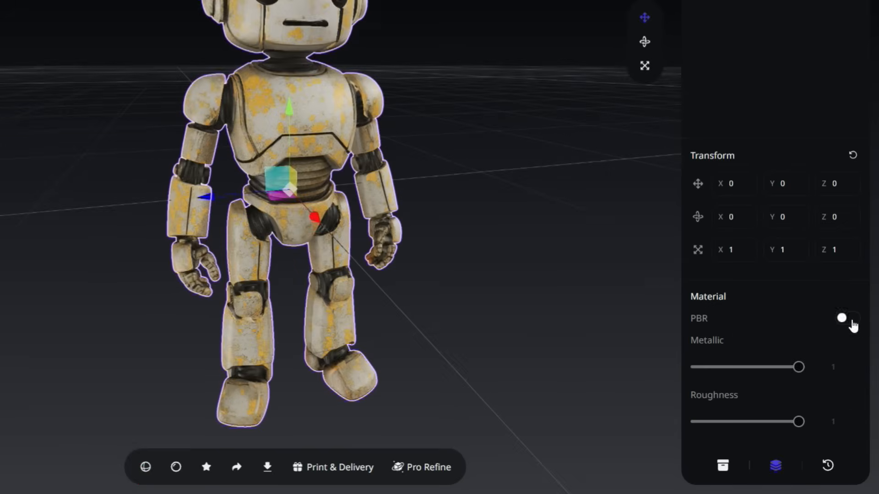
pyautogui.click(848, 318)
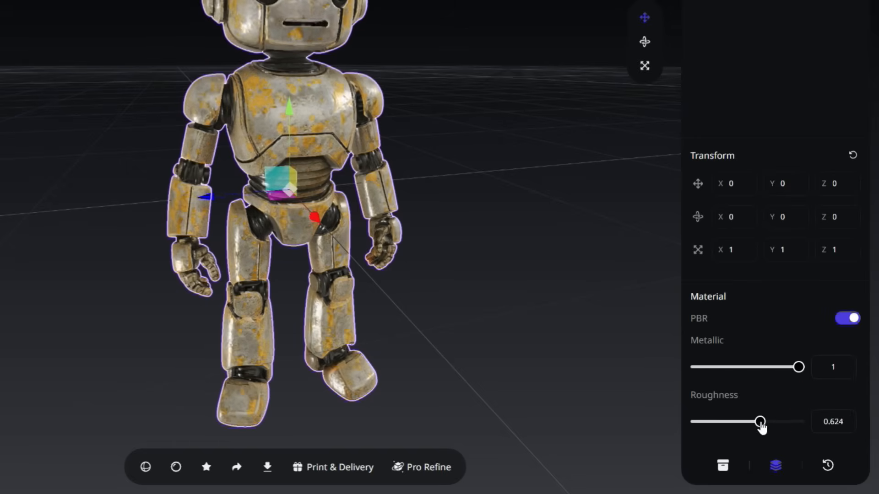
pyautogui.moveTo(760, 421); pyautogui.dragTo(720, 421)
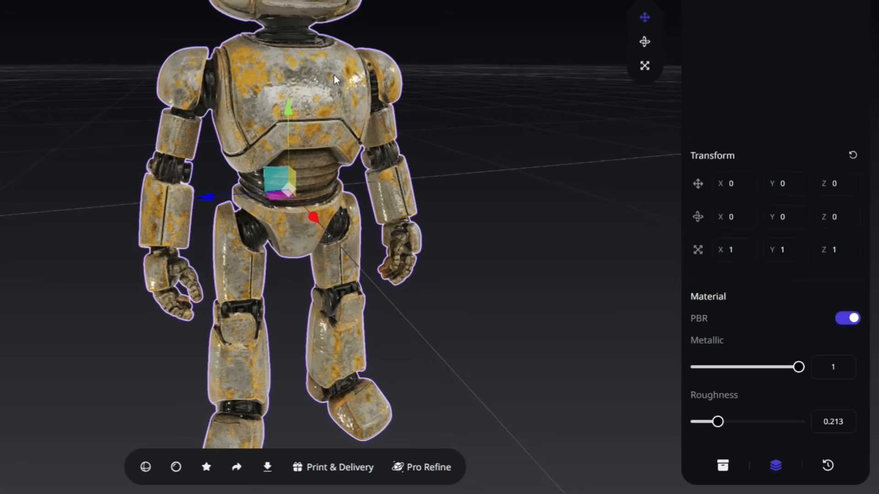
pyautogui.moveTo(720, 421); pyautogui.dragTo(797, 421)
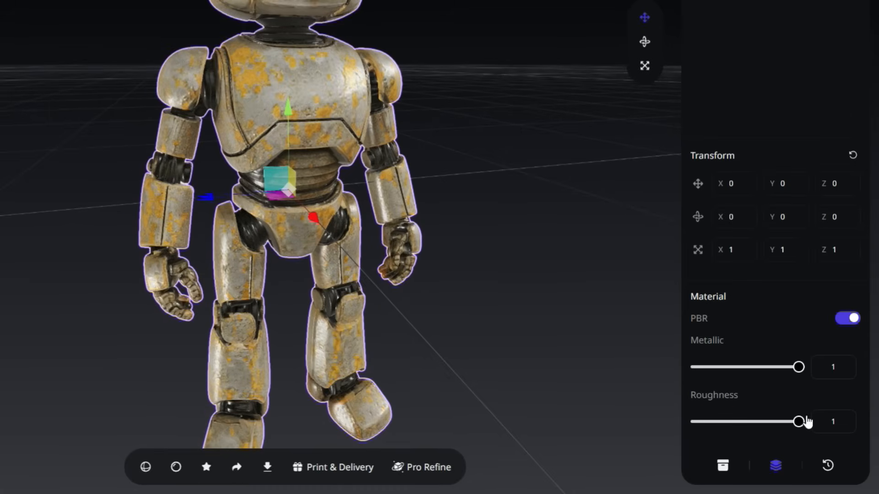
pyautogui.moveTo(799, 421); pyautogui.dragTo(758, 421)
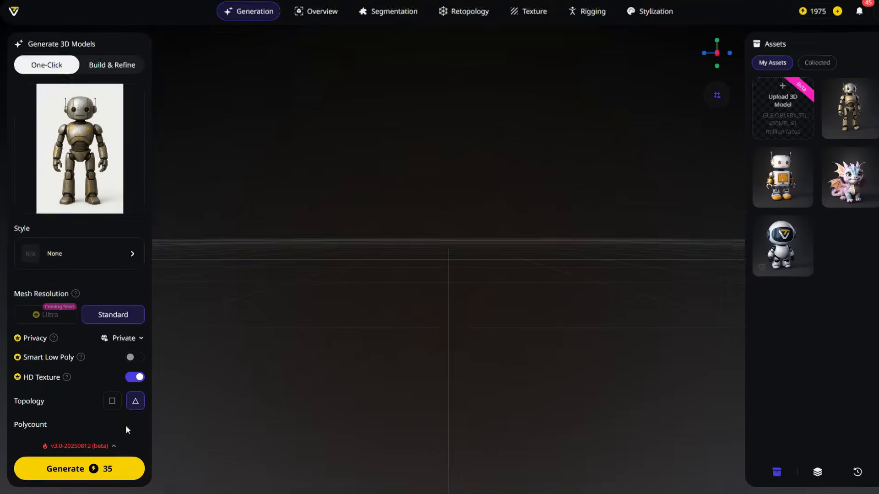
# Review the generation model versions v3.0, v2.5 and v2.0 in the version selector
pyautogui.click(78, 446)
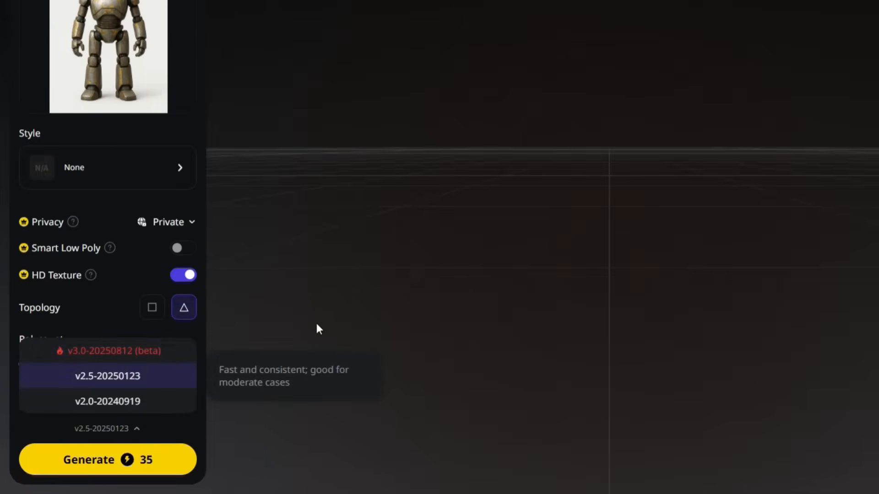
pyautogui.click(107, 375)
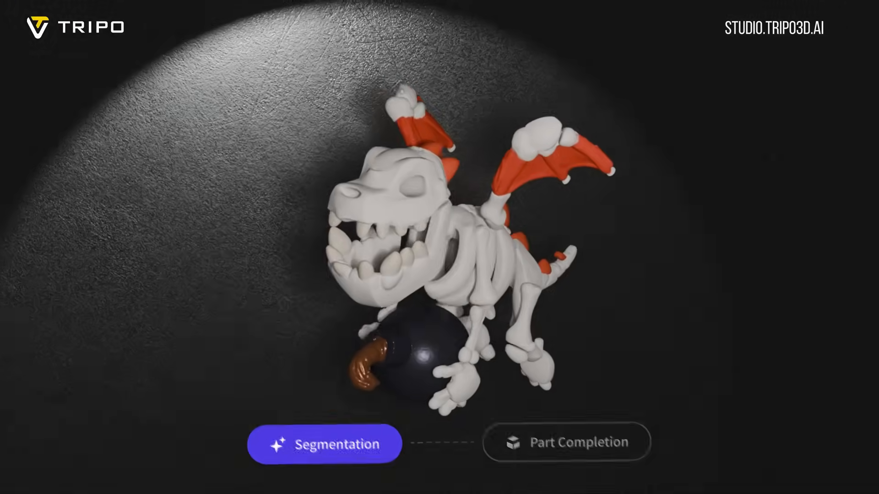
pyautogui.click(324, 444)
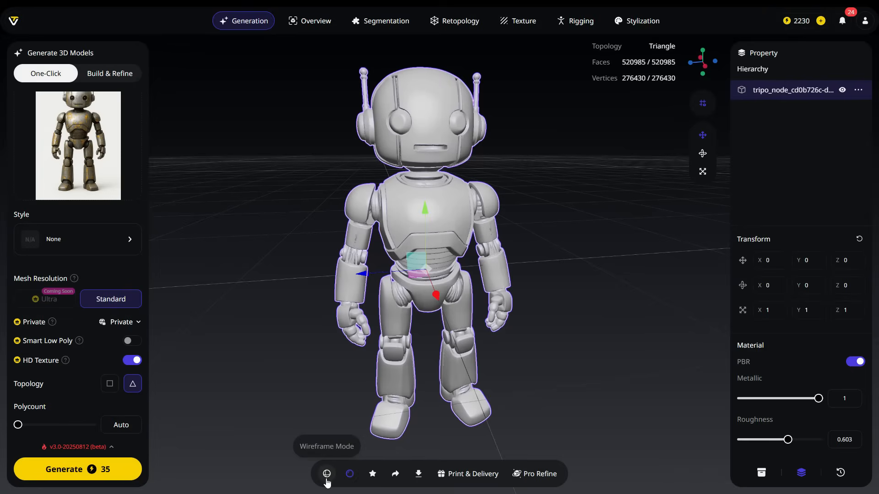
# Inspect the robot in wireframe and solid modes, then enter the Segmentation workspace
pyautogui.click(326, 473)
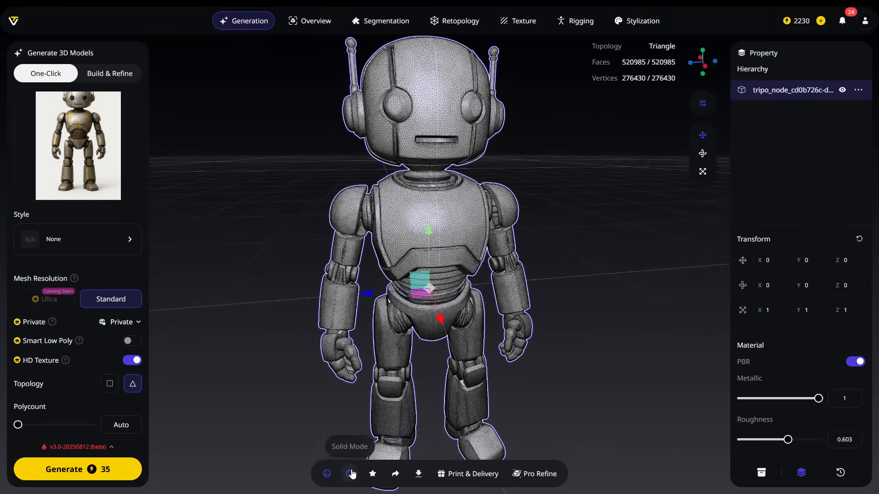
pyautogui.click(348, 473)
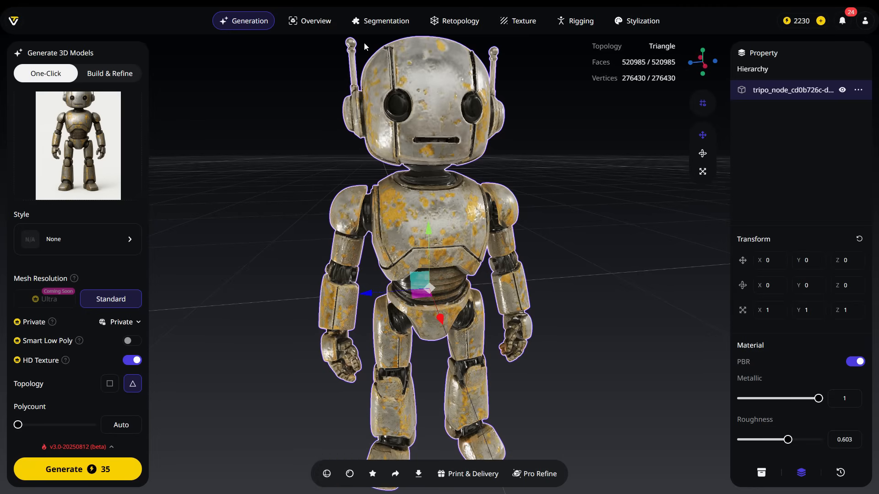
pyautogui.click(386, 21)
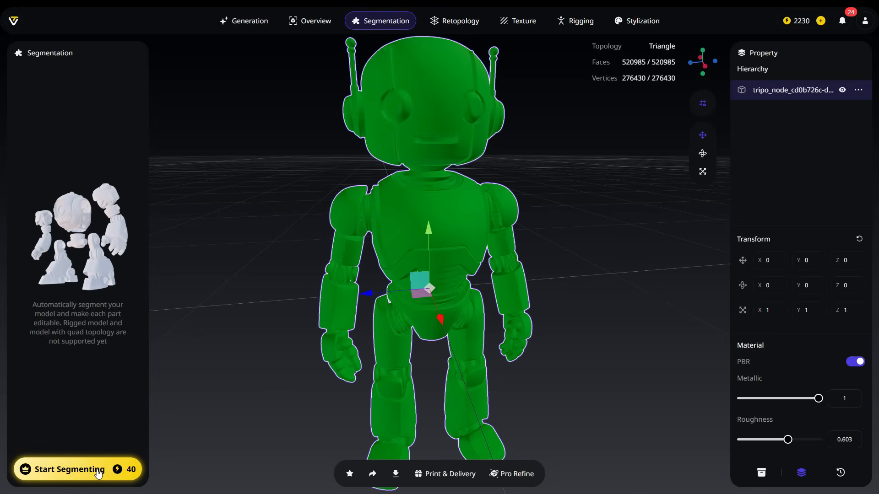
# Run Start Segmenting to split the robot into coloured tripo_part entries
pyautogui.click(69, 469)
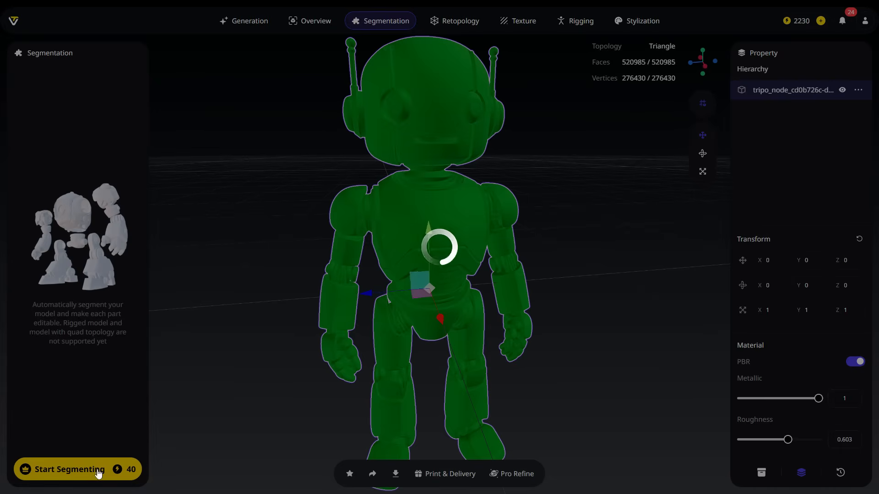
pyautogui.click(66, 469)
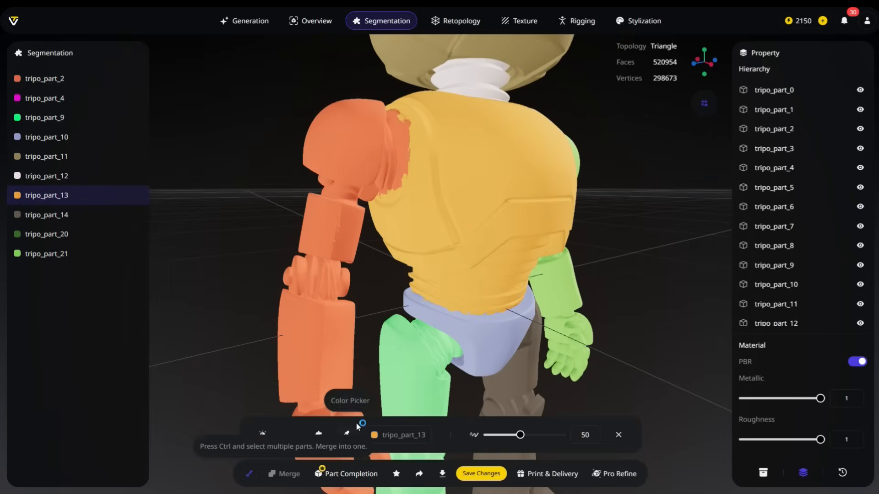
pyautogui.moveTo(462, 137)
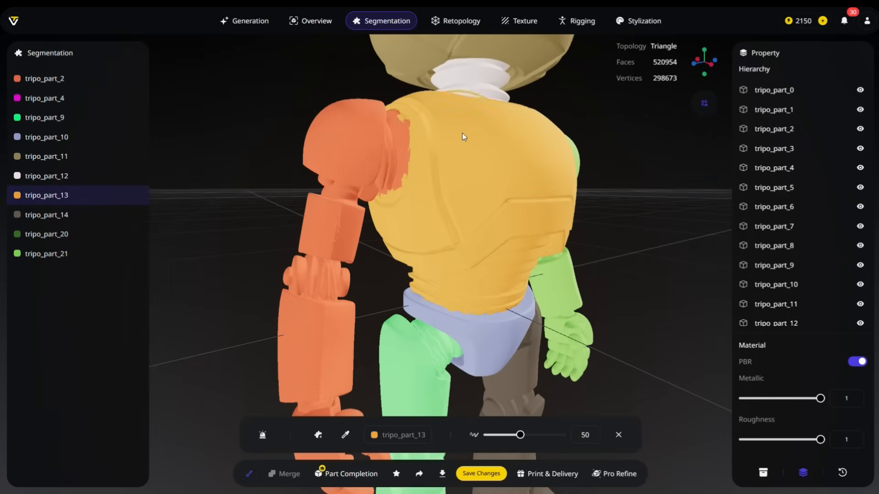
# With brush size 10, paint the robot's eyes as a new red part tripo_part_15
pyautogui.moveTo(519, 435); pyautogui.dragTo(498, 435)
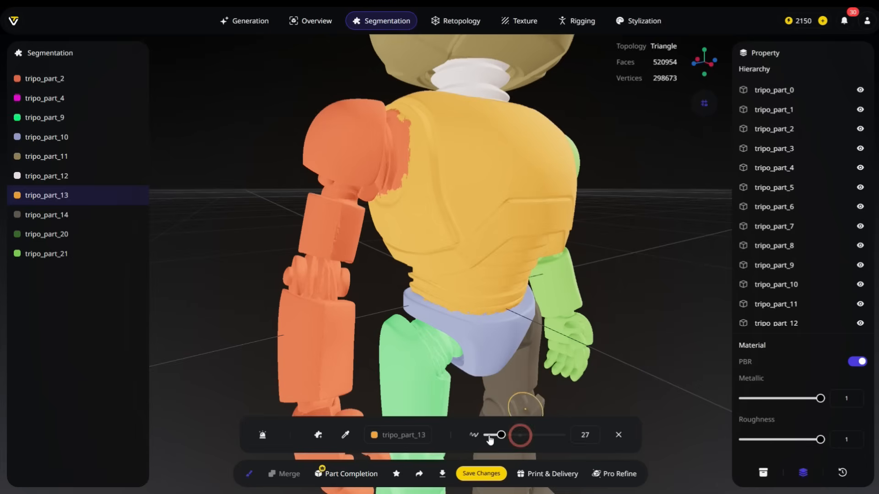
pyautogui.moveTo(501, 436); pyautogui.dragTo(486, 436)
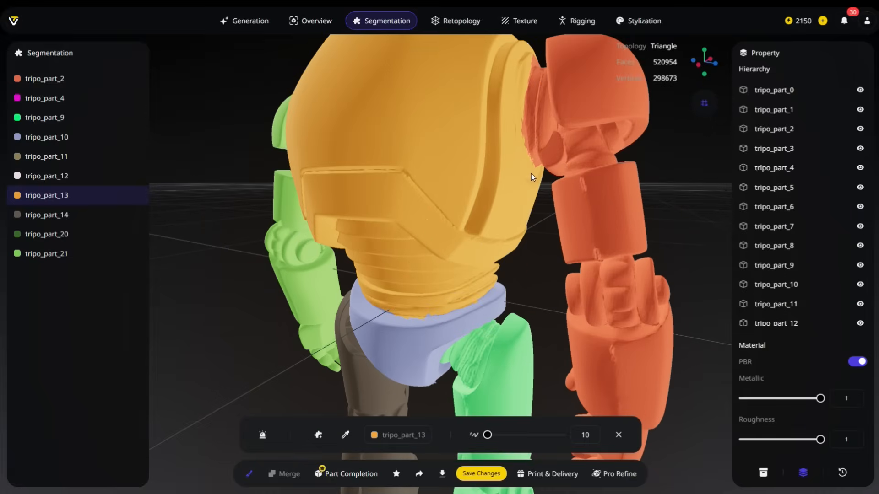
pyautogui.moveTo(531, 176); pyautogui.dragTo(490, 255)
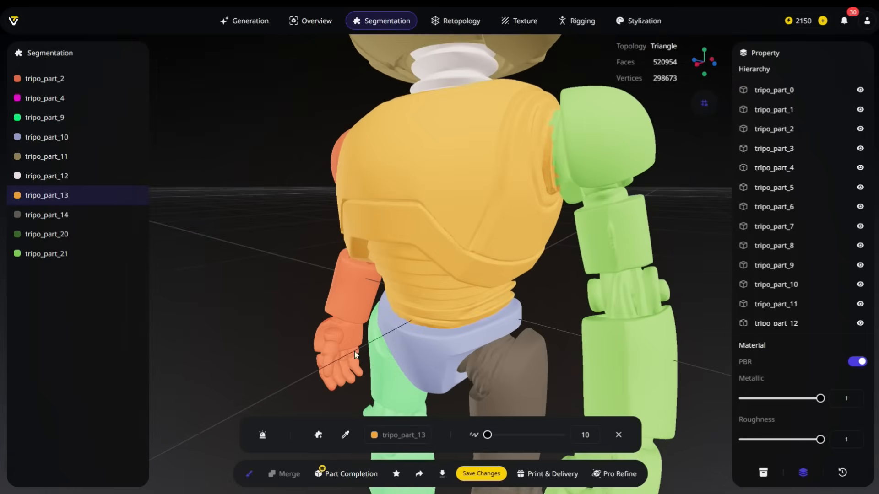
pyautogui.click(47, 253)
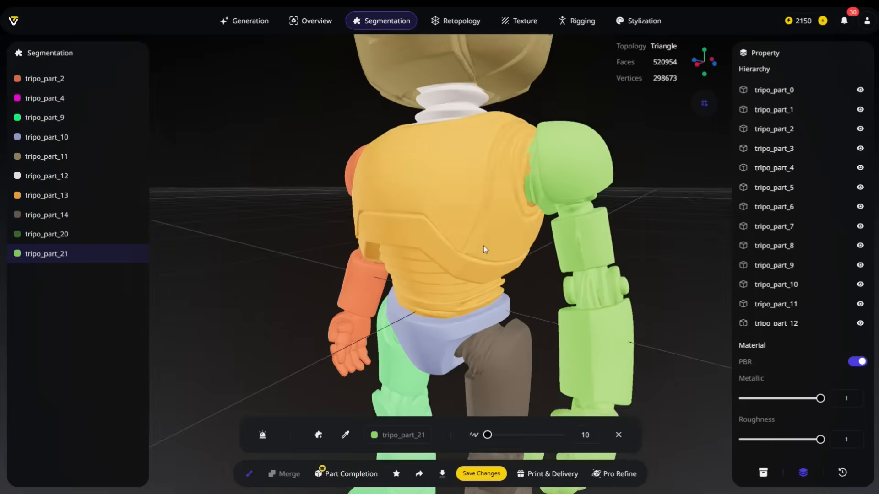
pyautogui.moveTo(482, 249); pyautogui.dragTo(530, 211)
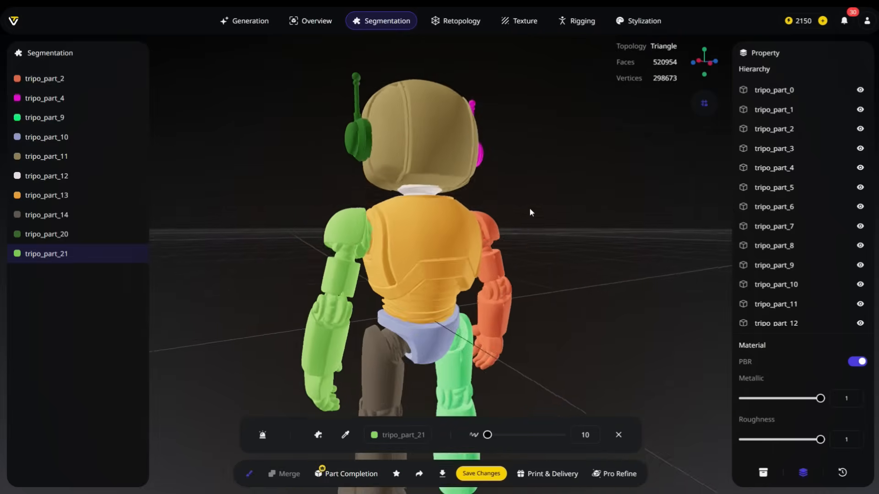
pyautogui.moveTo(530, 211); pyautogui.dragTo(577, 338)
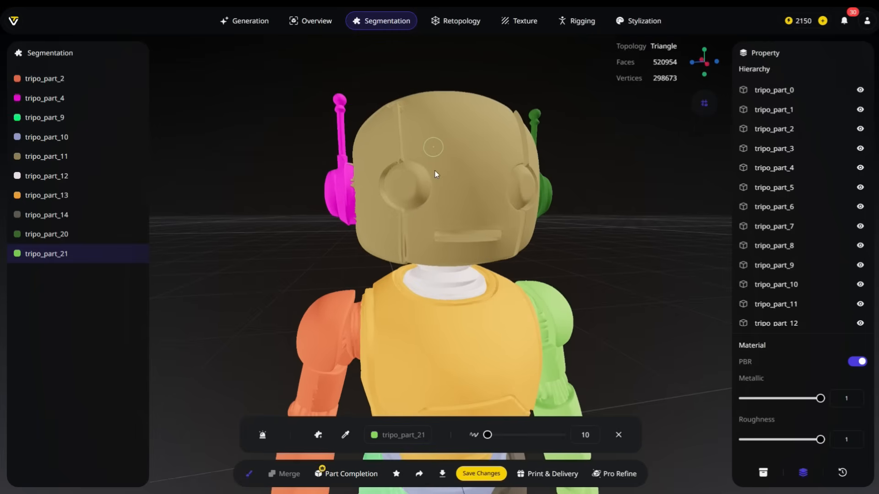
pyautogui.click(429, 209)
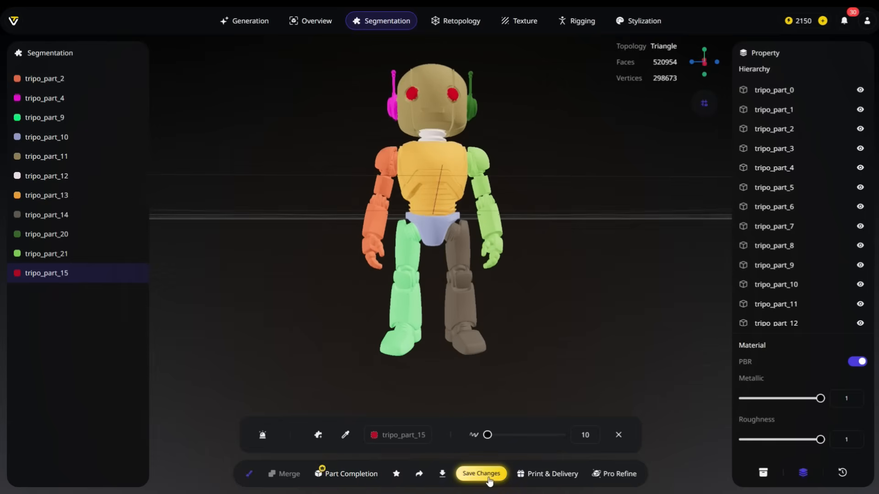
# Save the segmentation changes so the eyes remain a separate part
pyautogui.click(480, 473)
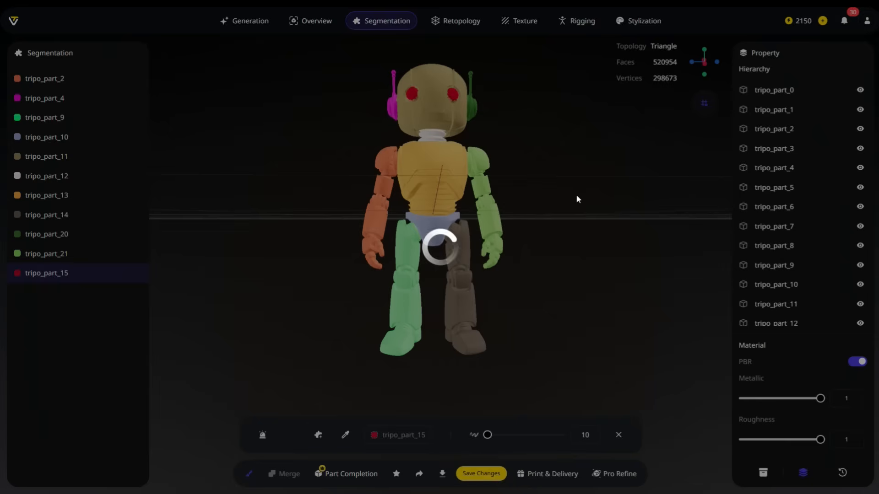
pyautogui.click(480, 473)
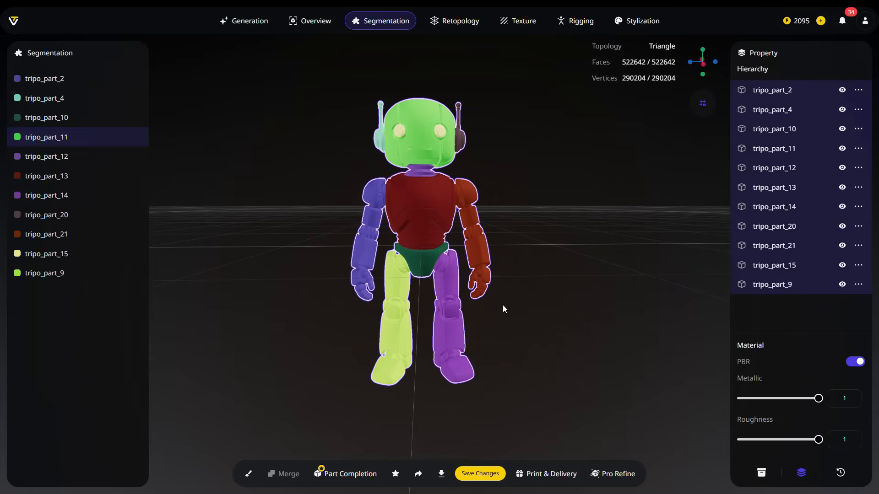
# Run Part Completion on the segmented robot, raising it to about 626k faces for 55 credits
pyautogui.click(351, 474)
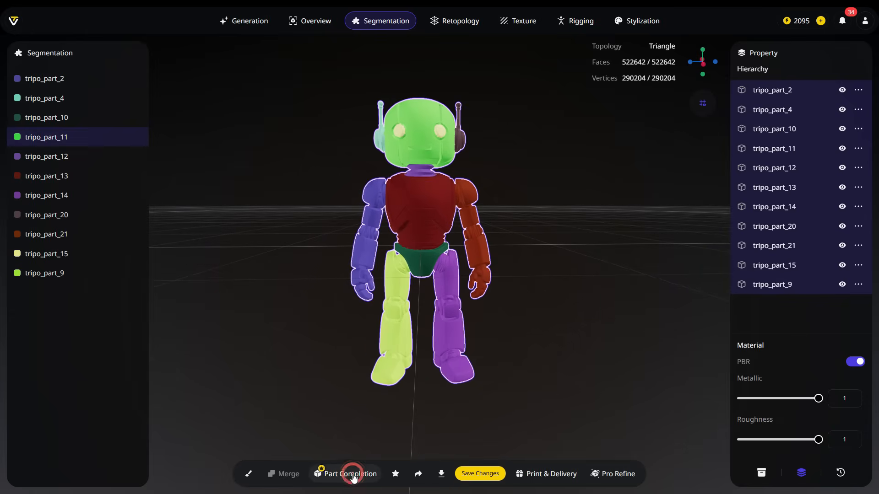
pyautogui.click(349, 474)
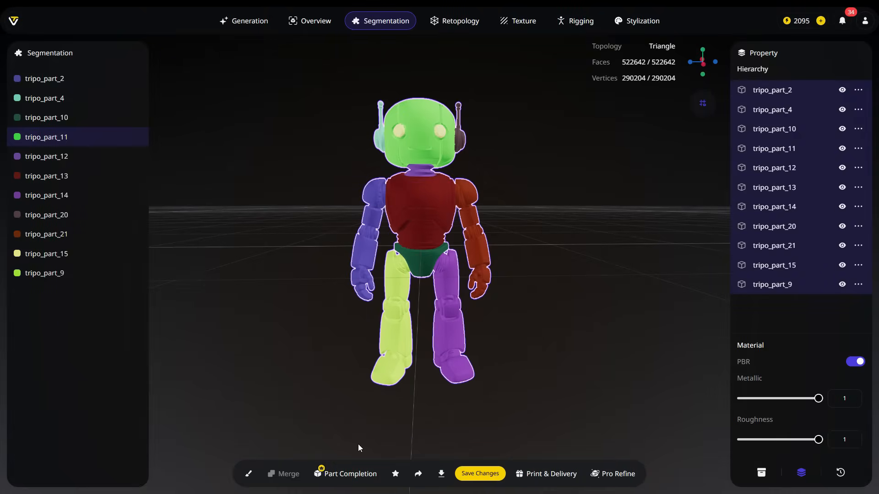
pyautogui.click(351, 473)
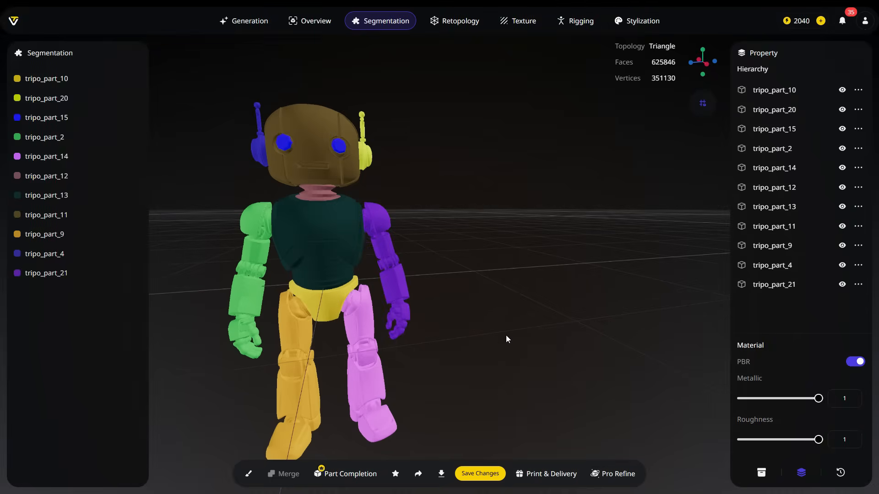
# From History, restore the earlier AI Segmentation version of the robot
pyautogui.click(840, 474)
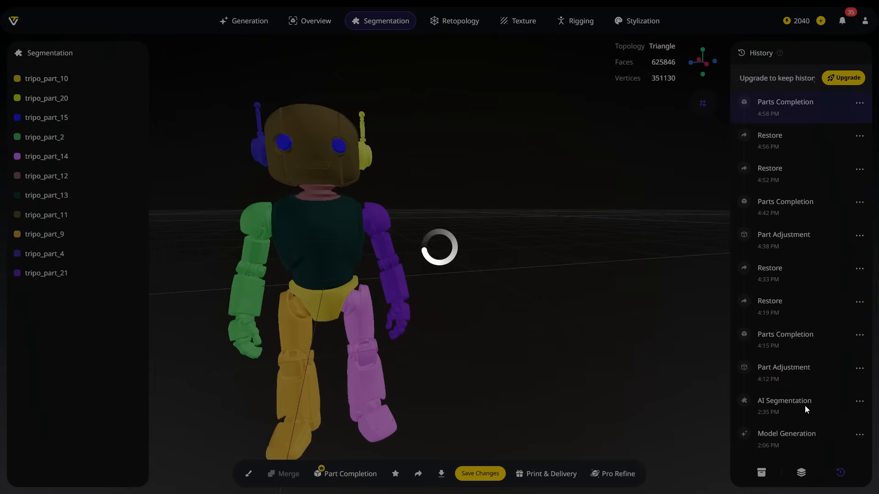
pyautogui.click(784, 433)
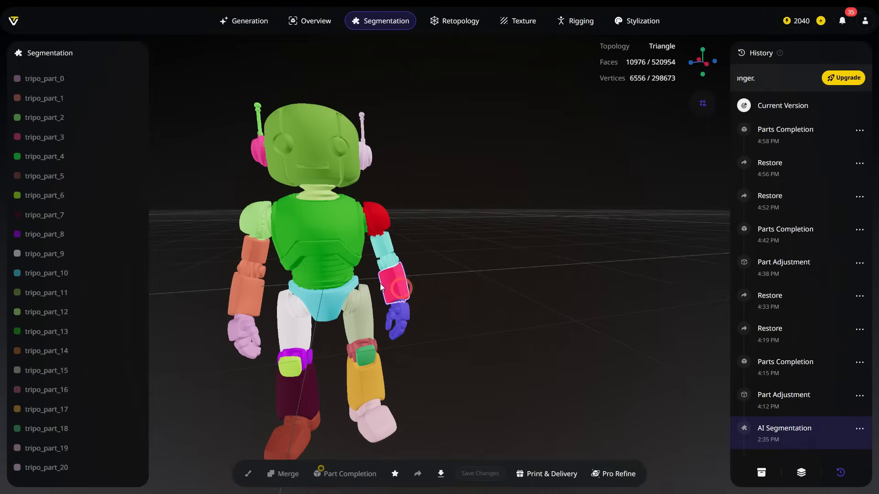
pyautogui.click(46, 370)
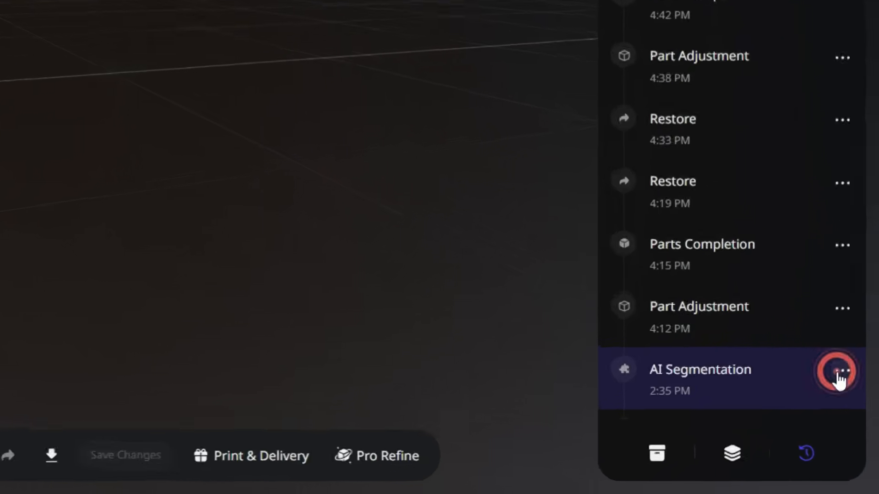
pyautogui.click(840, 371)
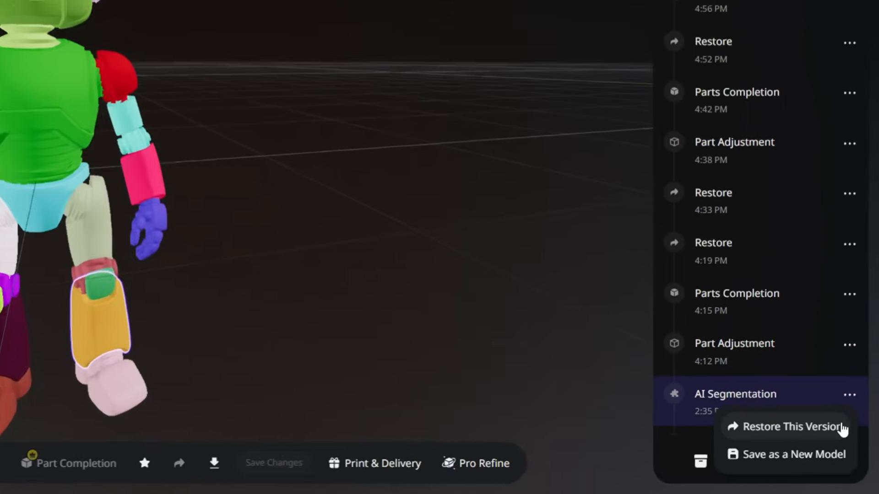
pyautogui.click(788, 426)
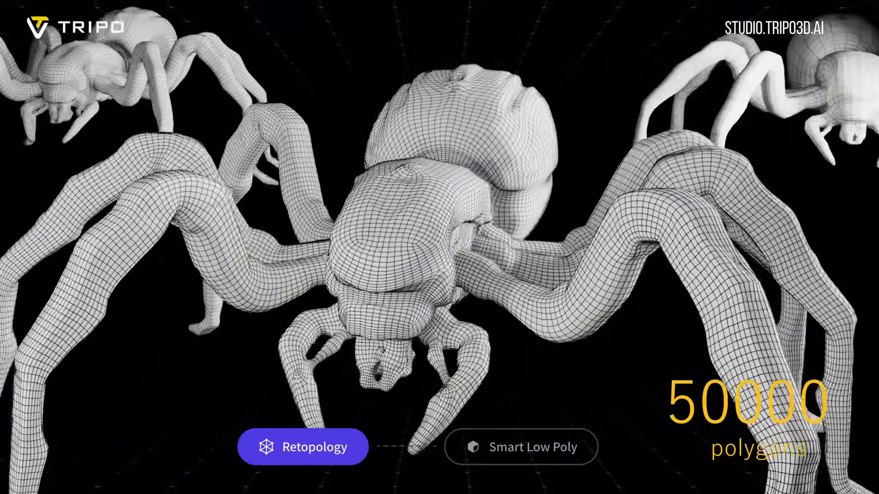
pyautogui.click(520, 447)
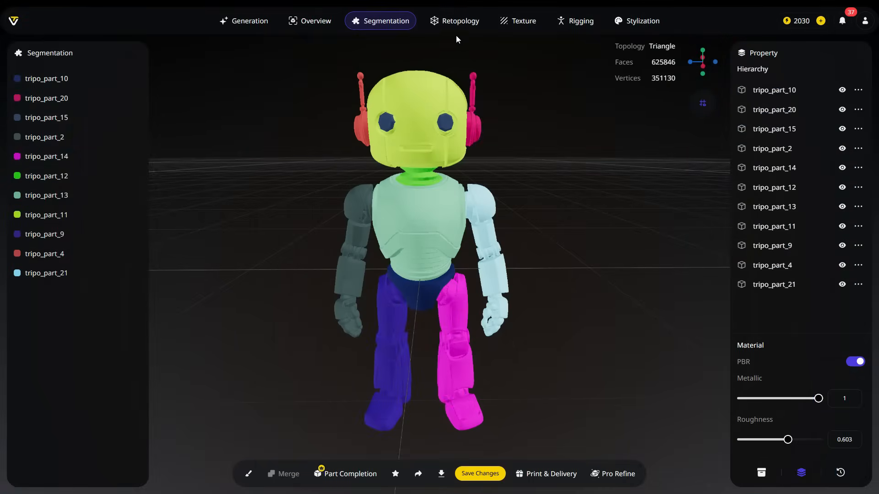
# Configure retopology with Smart Low Poly off, quad topology and Auto polycount at 10 credits
pyautogui.click(454, 21)
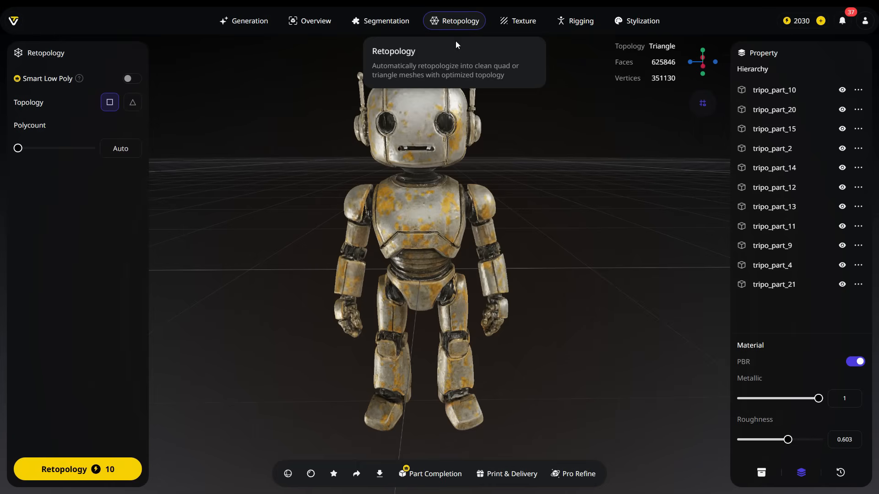
pyautogui.moveTo(79, 78)
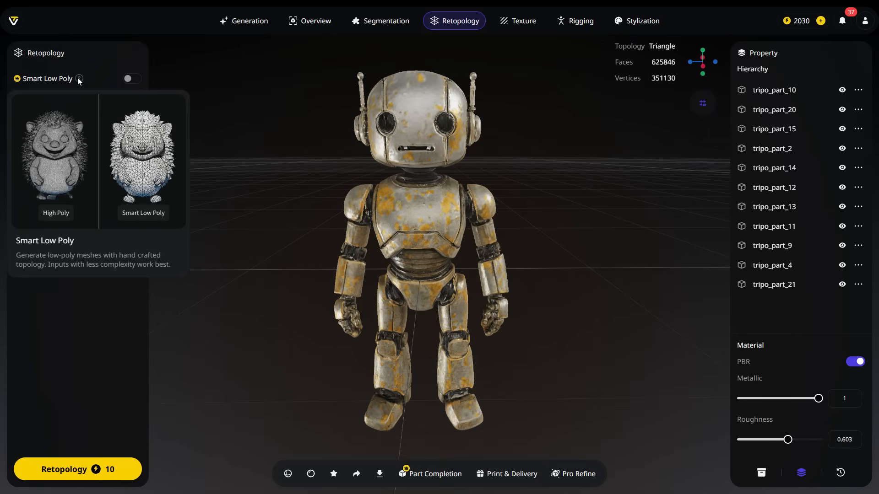
pyautogui.click(132, 78)
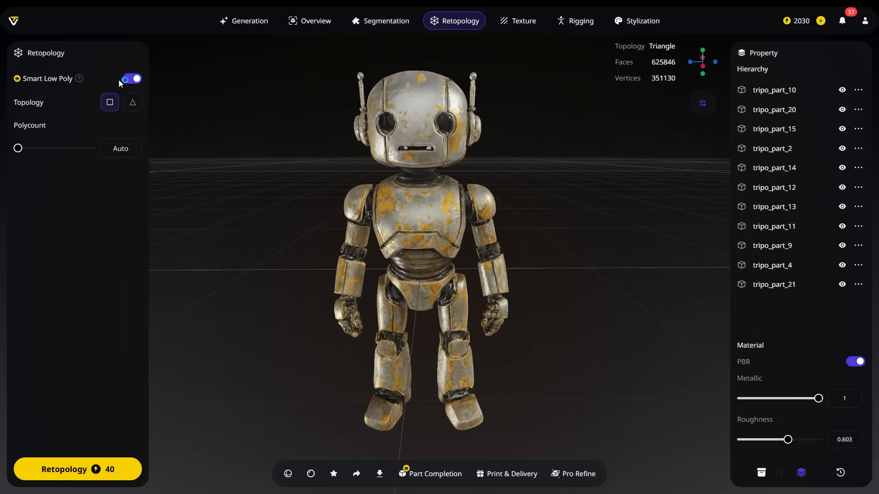
pyautogui.click(131, 78)
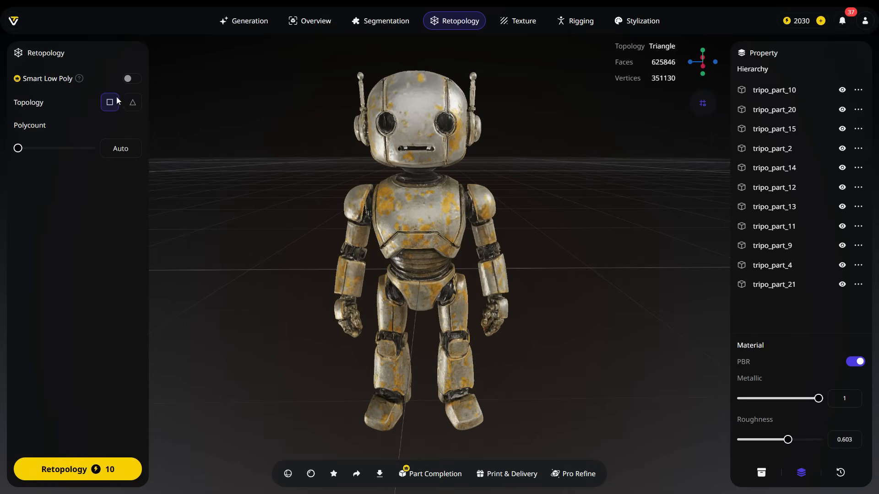
pyautogui.click(132, 102)
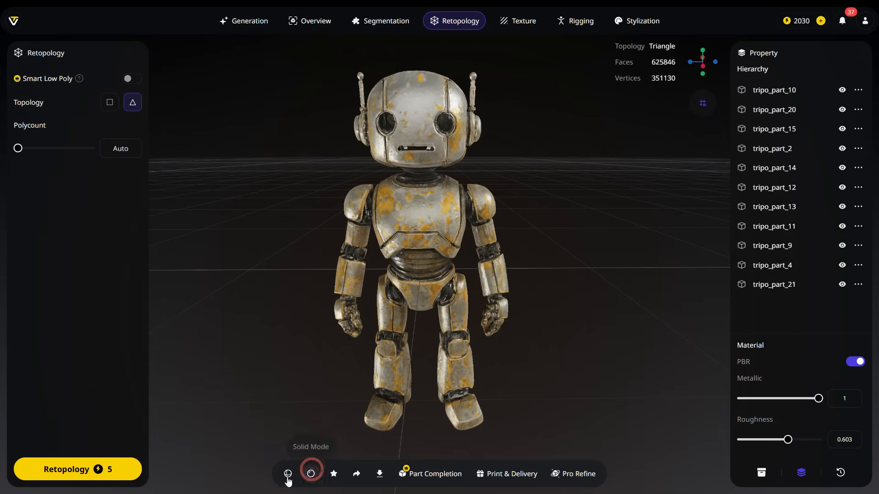
pyautogui.click(287, 473)
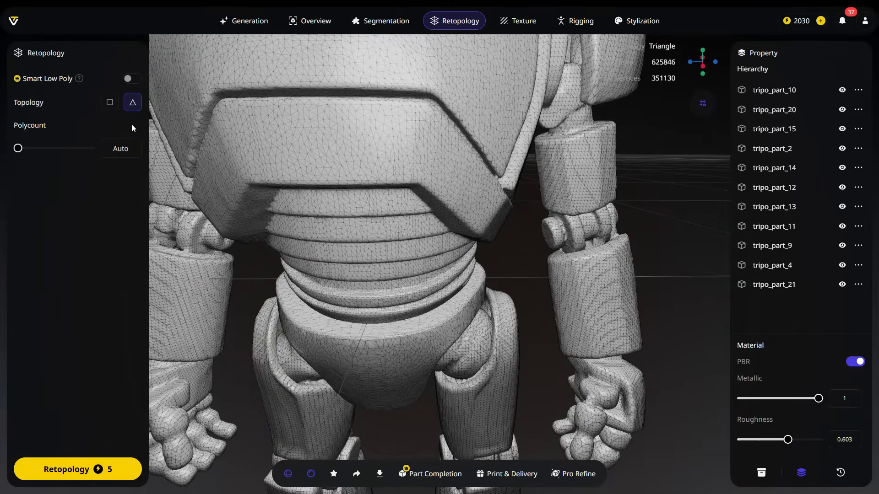
pyautogui.click(109, 101)
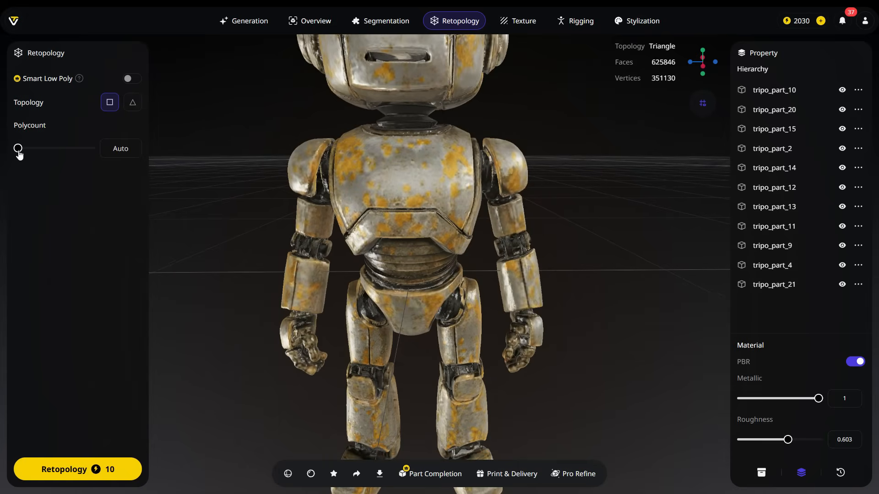
pyautogui.moveTo(18, 148); pyautogui.dragTo(83, 148)
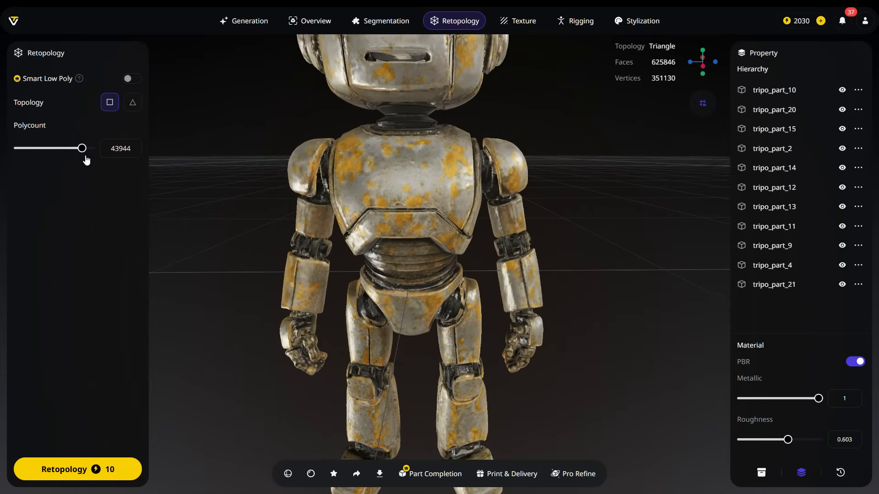
pyautogui.moveTo(84, 148); pyautogui.dragTo(66, 149)
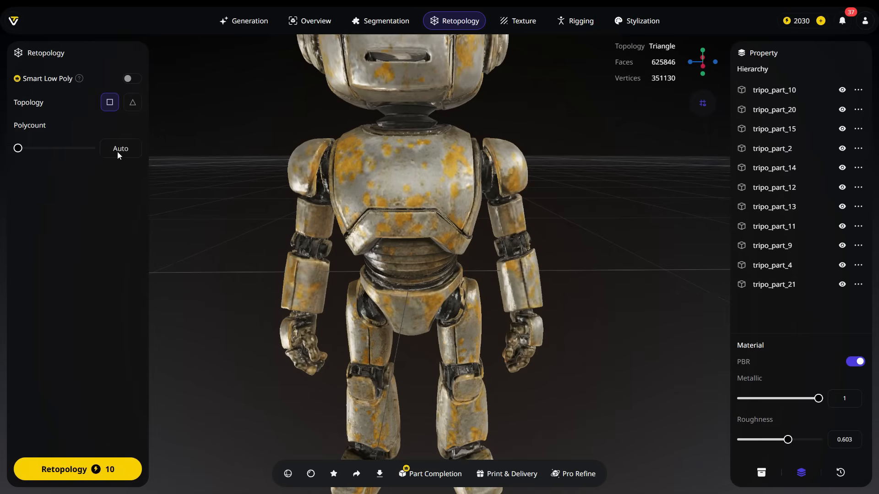
pyautogui.moveTo(126, 157)
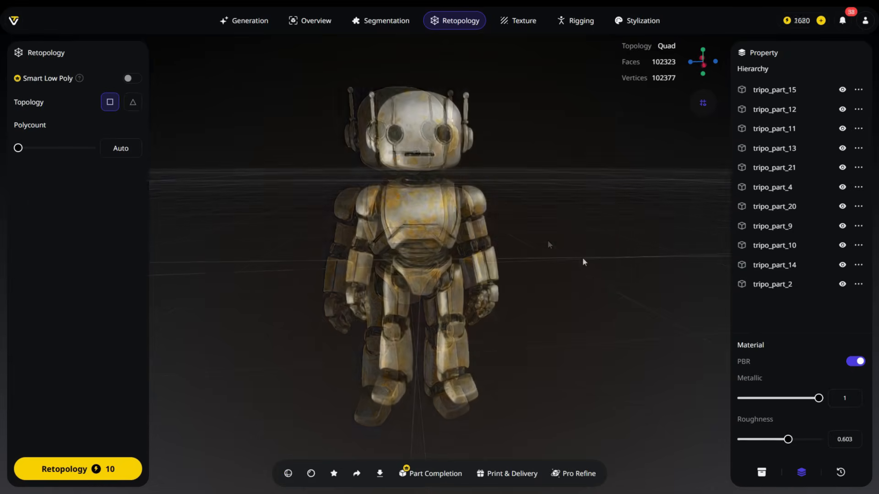
# Enter the Texture workspace and dismiss its feature introduction
pyautogui.click(517, 21)
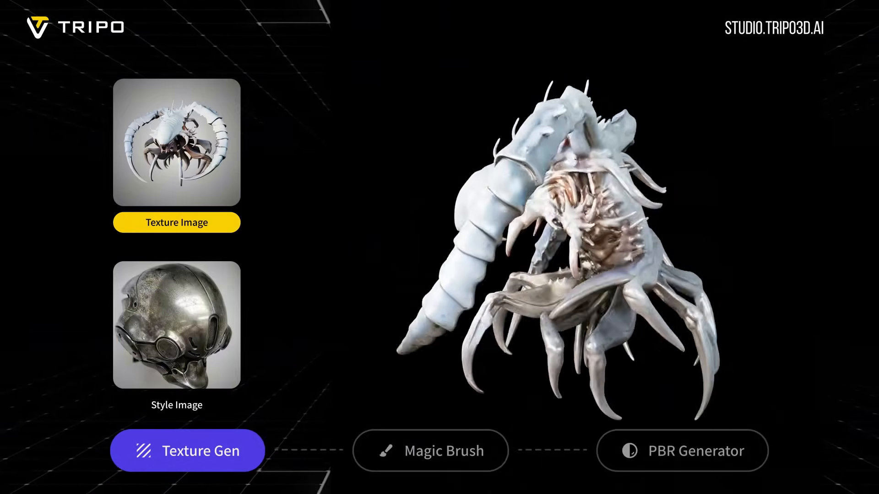
pyautogui.click(431, 451)
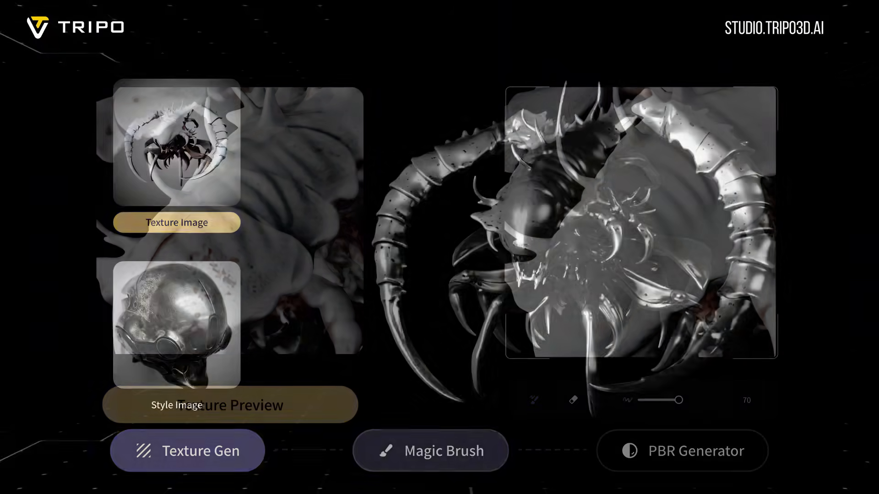
pyautogui.click(430, 450)
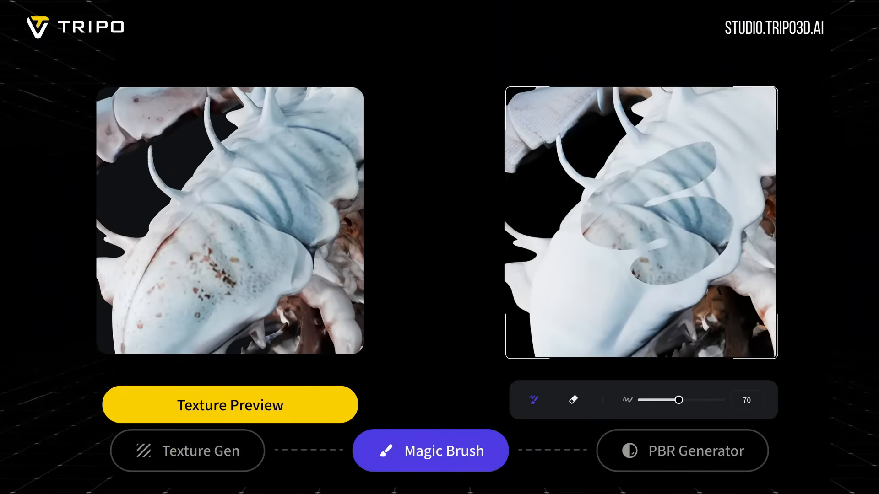
pyautogui.click(681, 450)
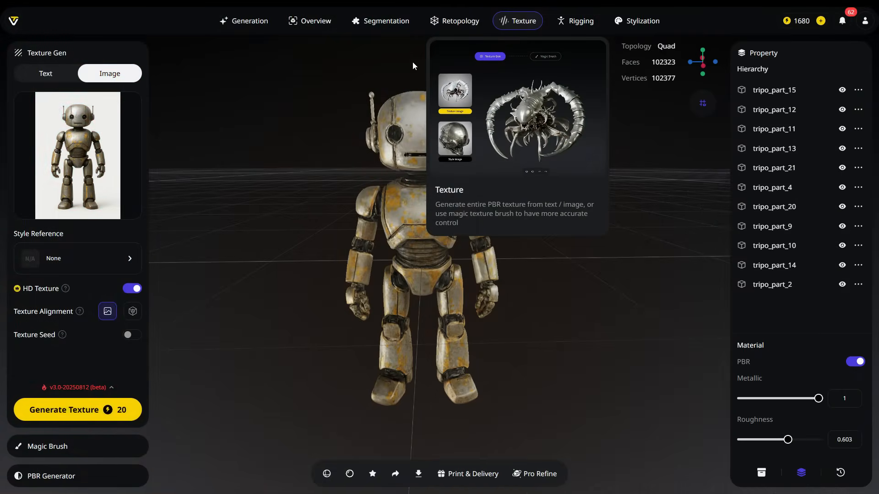
# Toggle Texture Gen between Text and Image, then return to the Generation workspace
pyautogui.click(46, 73)
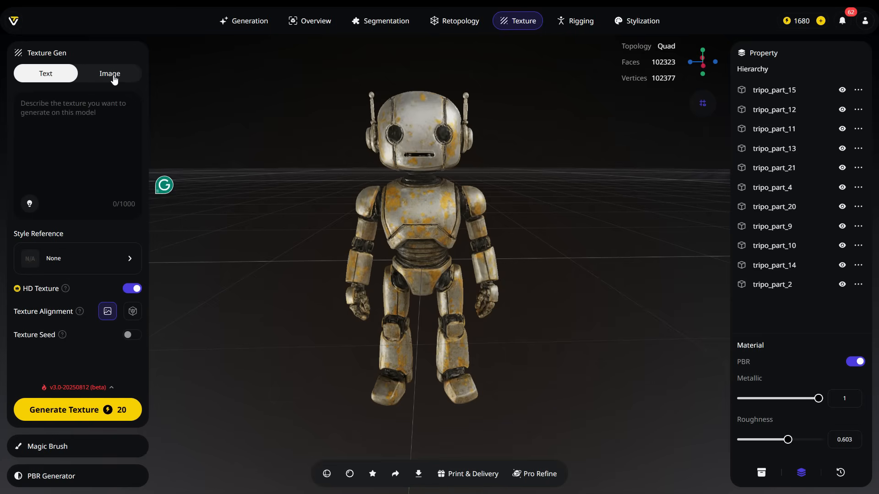
pyautogui.click(110, 73)
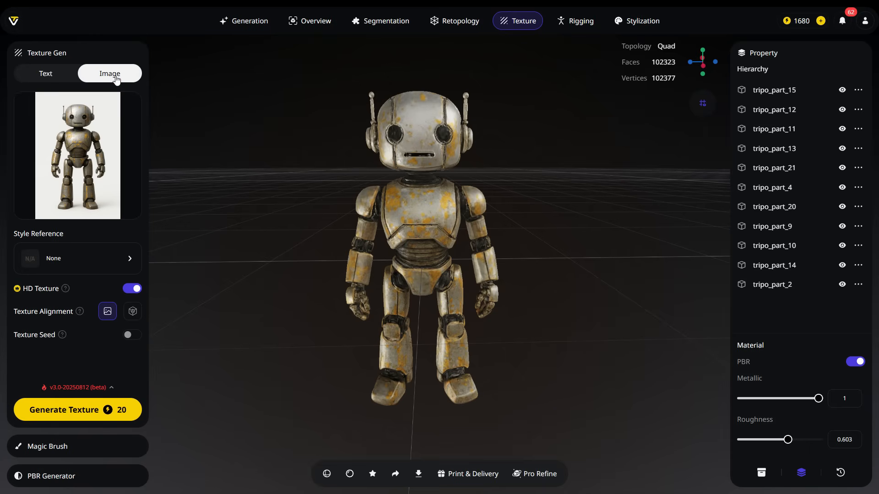
pyautogui.moveTo(249, 21)
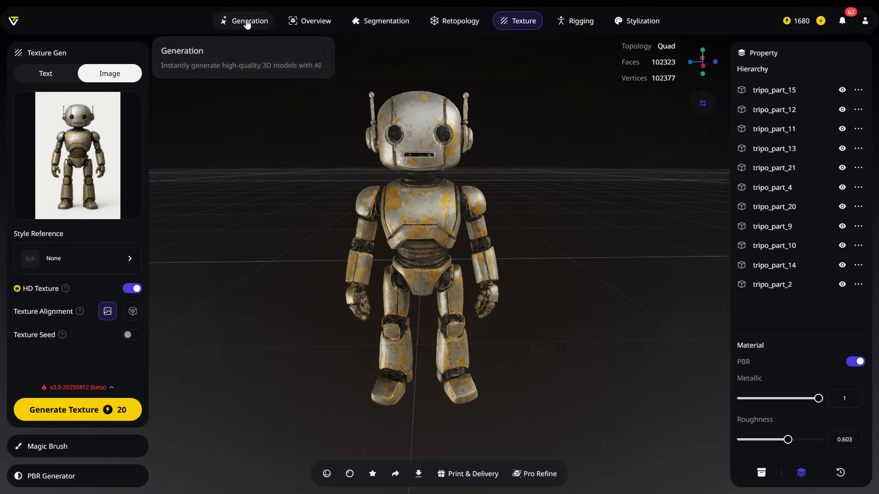
pyautogui.click(250, 21)
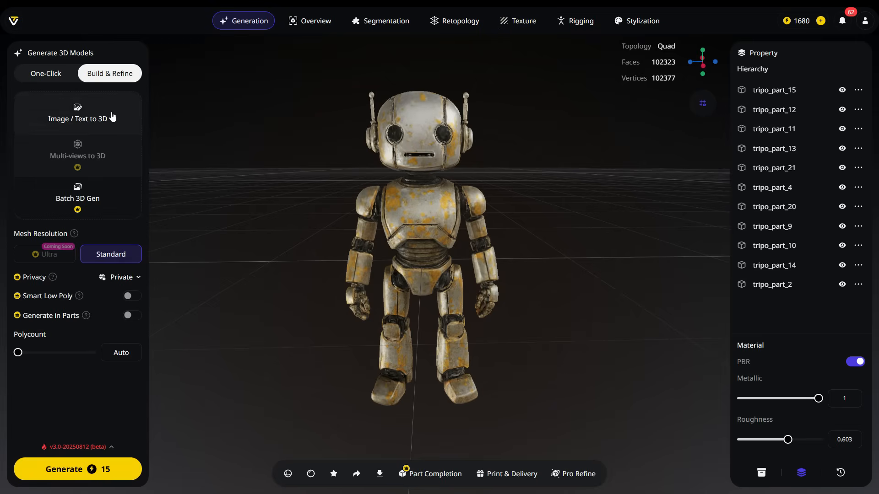
# Generate an untextured 3D car from the 'a car with white bac…' image and view it upright
pyautogui.click(77, 113)
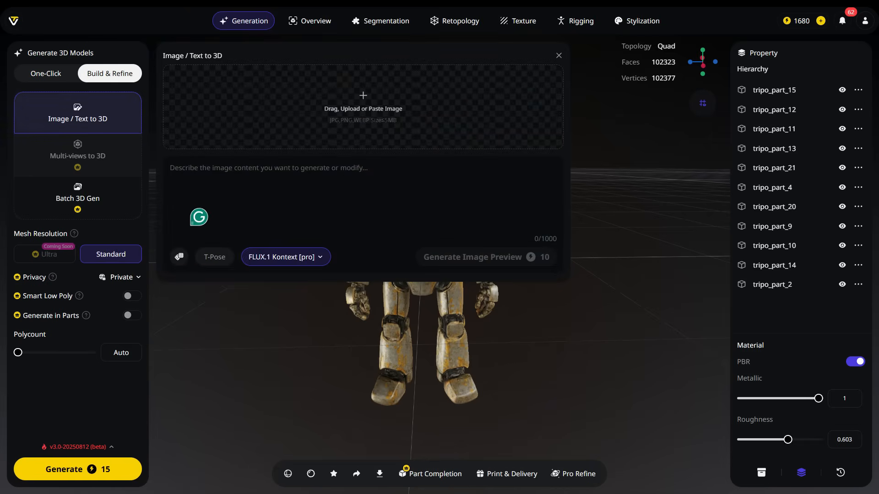
pyautogui.write('a car with white bac')
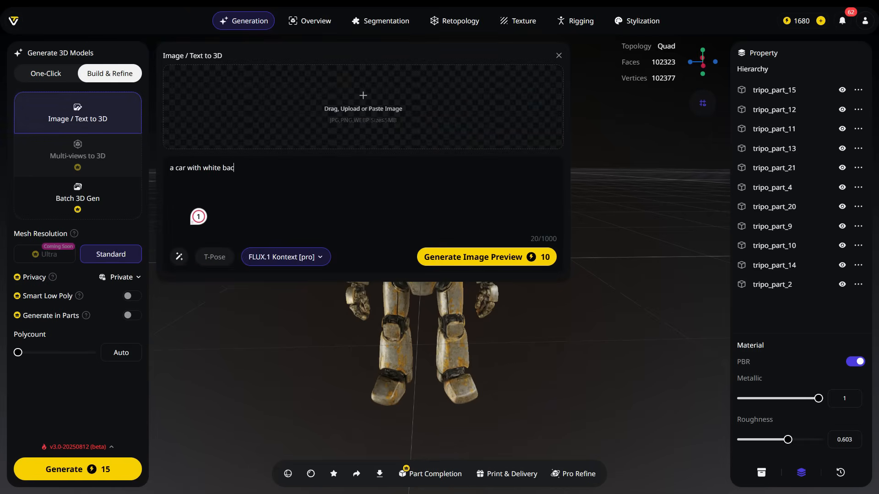
pyautogui.click(485, 256)
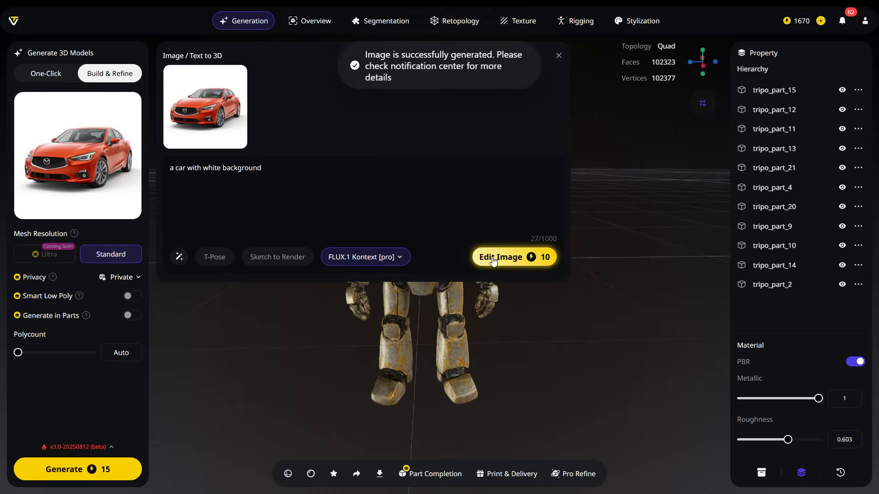
pyautogui.click(204, 107)
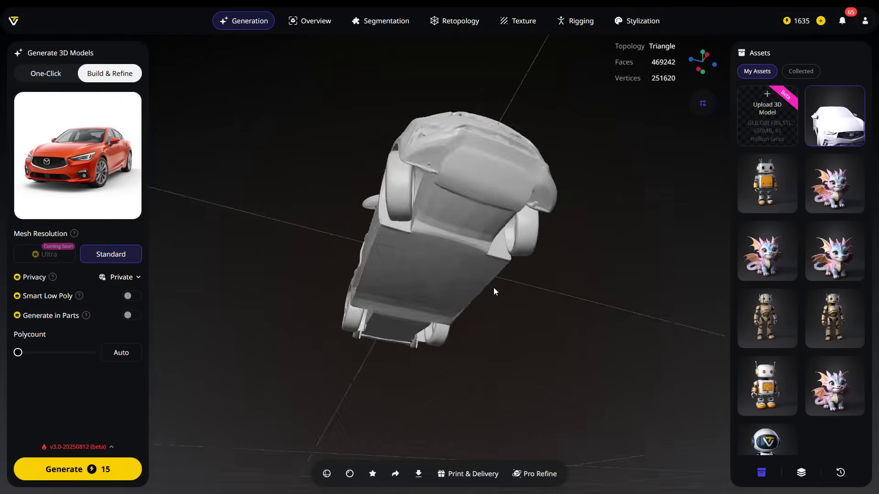
pyautogui.moveTo(493, 291); pyautogui.dragTo(434, 381)
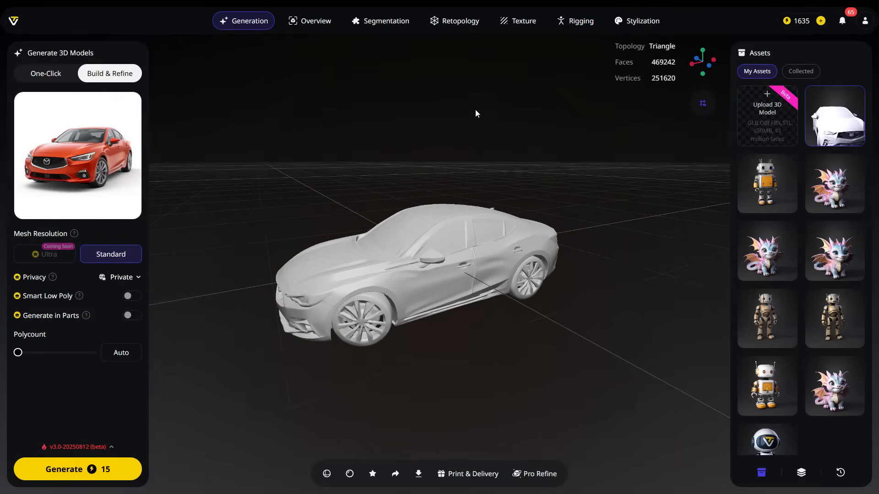
# Generate a red texture for the car from the reference image using Image Aligned alignment
pyautogui.click(516, 21)
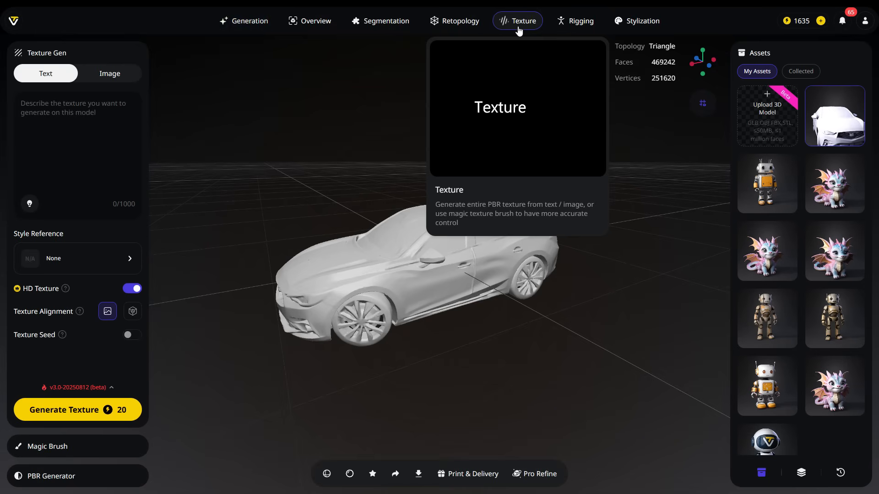
pyautogui.click(110, 73)
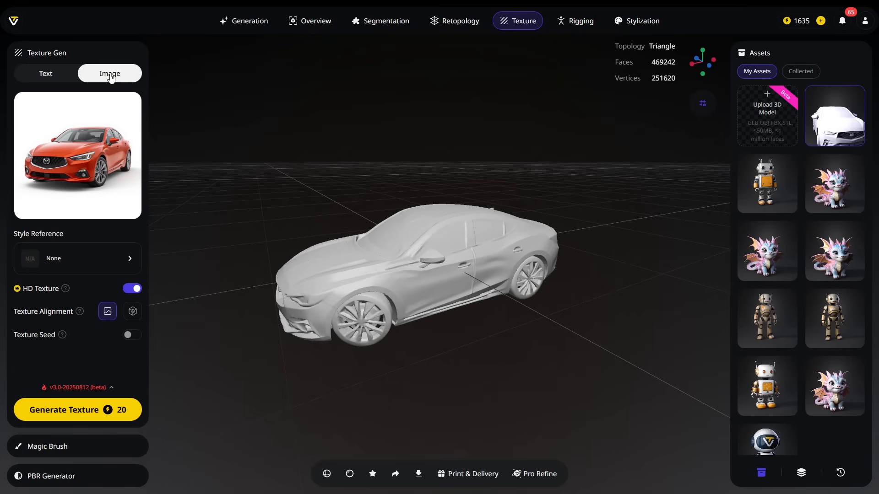
pyautogui.moveTo(77, 166)
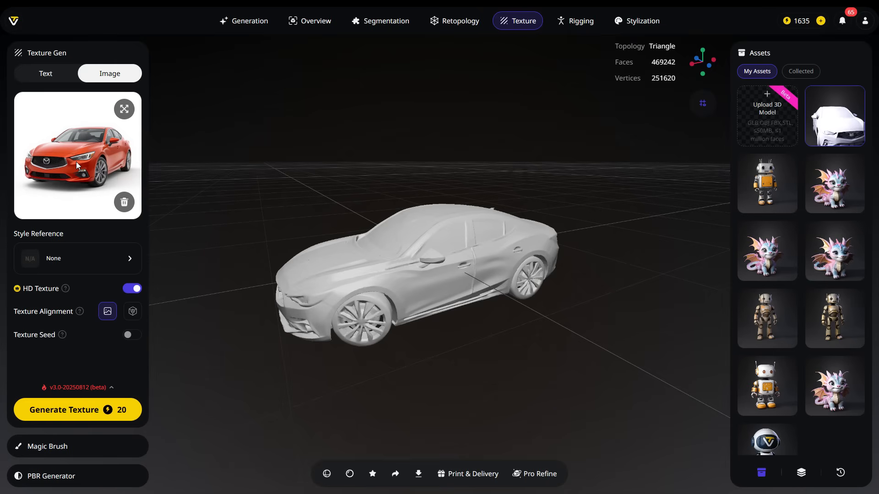
pyautogui.moveTo(41, 356)
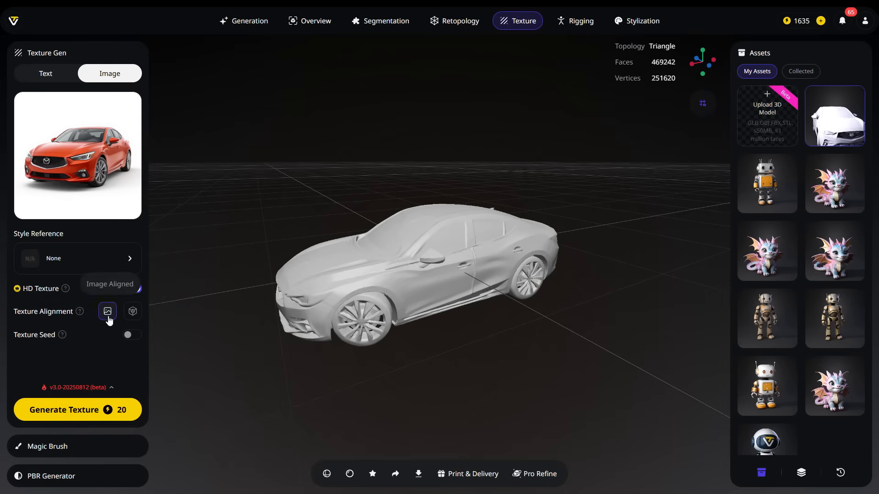
pyautogui.click(107, 312)
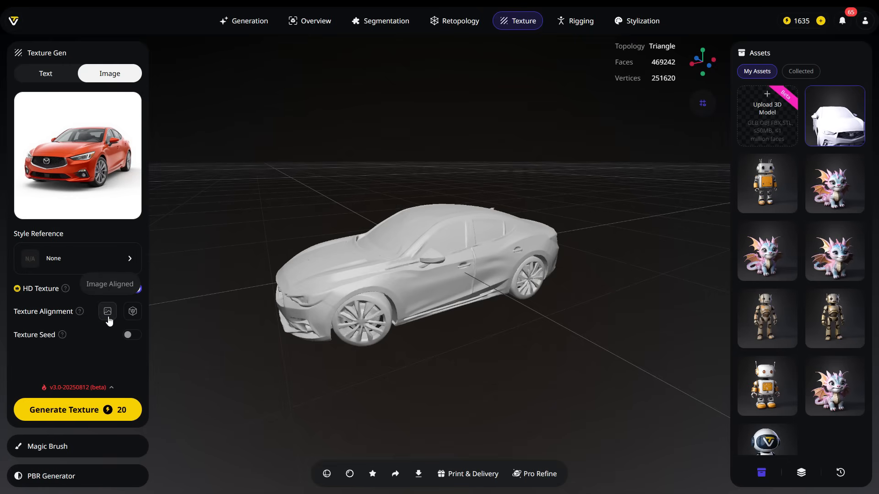
pyautogui.click(132, 311)
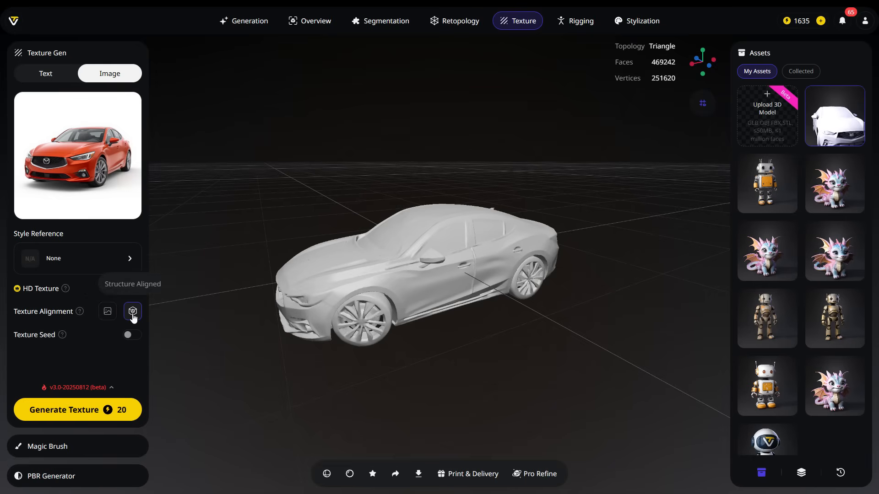
pyautogui.click(107, 311)
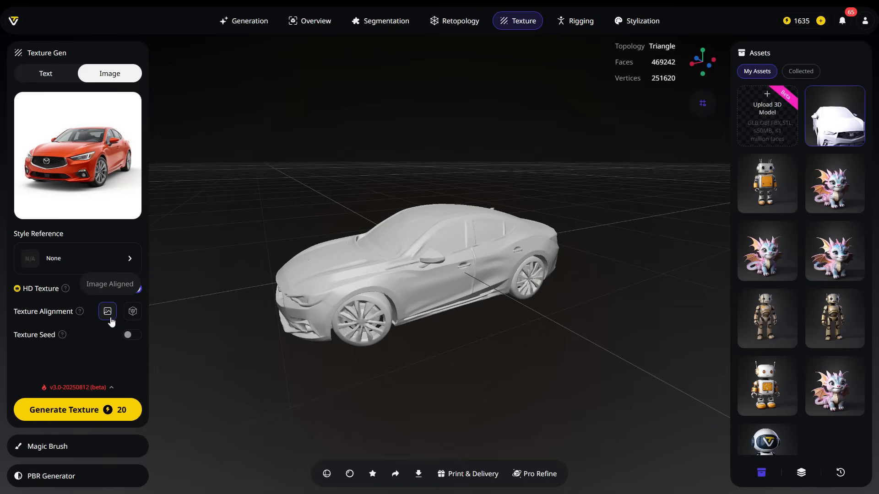
pyautogui.click(132, 288)
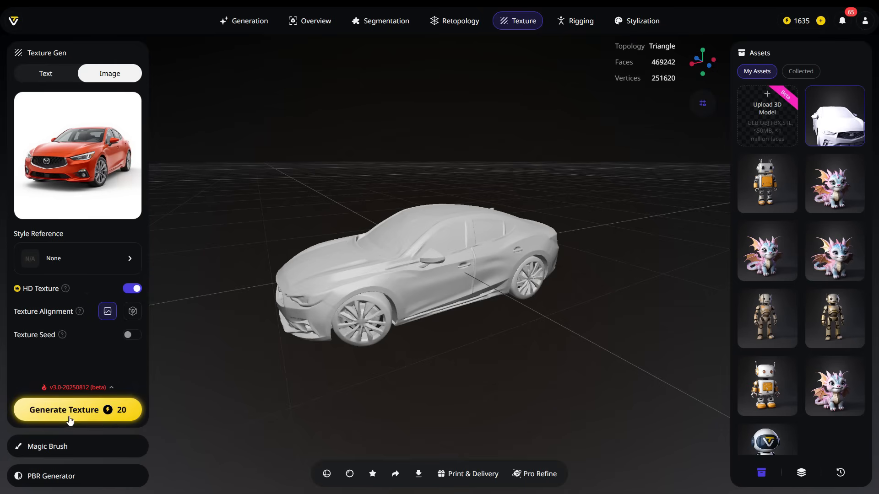
pyautogui.click(77, 410)
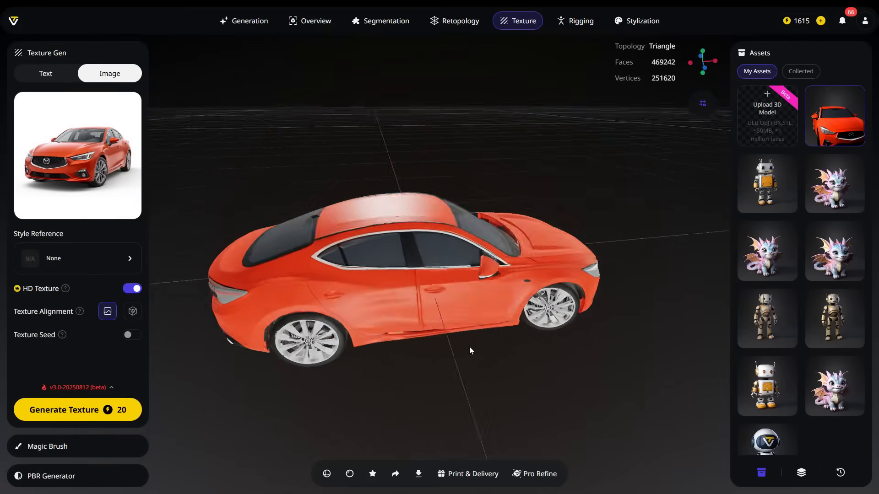
# Generate PBR materials for the red car, inspecting it from the side and rear
pyautogui.moveTo(470, 351); pyautogui.dragTo(380, 345)
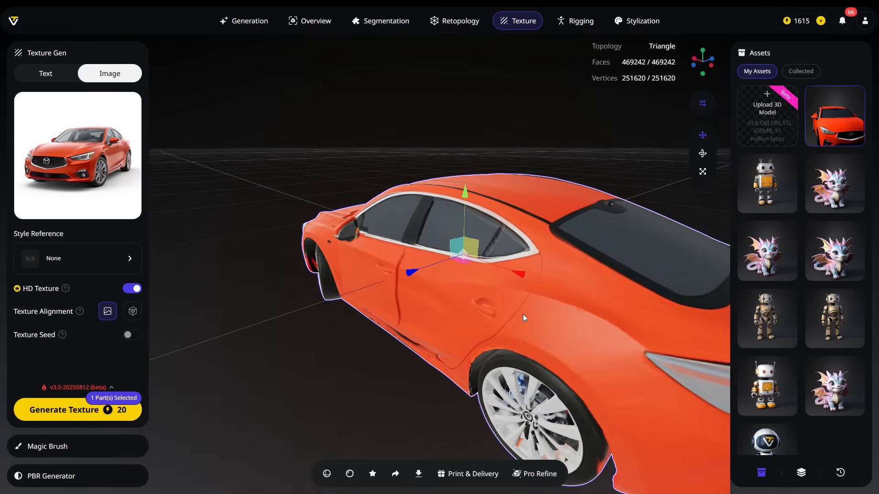
pyautogui.moveTo(523, 318); pyautogui.dragTo(359, 350)
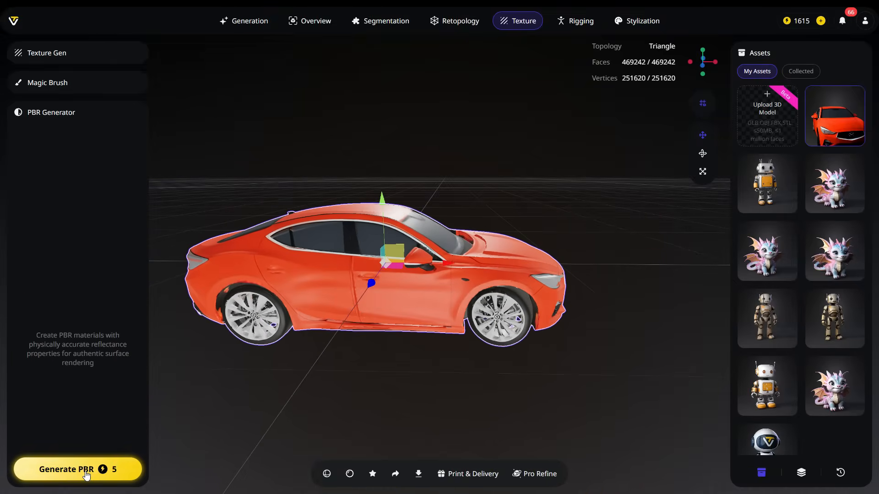
pyautogui.click(77, 469)
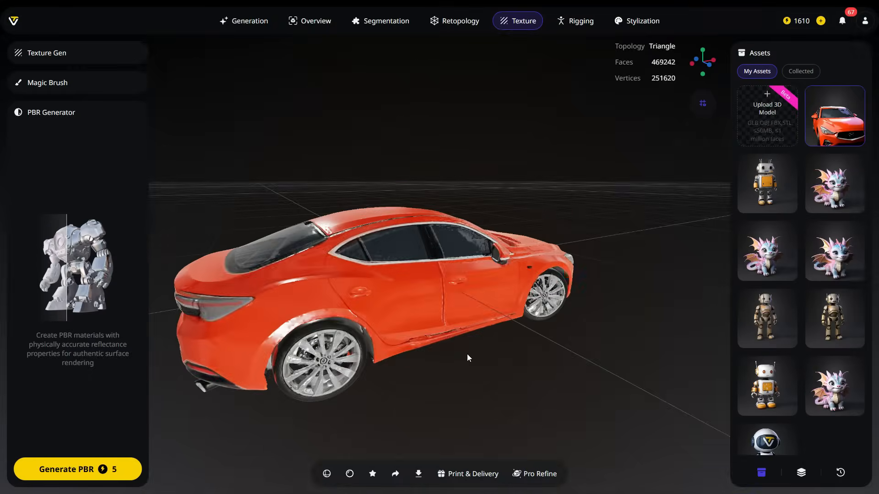
pyautogui.moveTo(468, 358); pyautogui.dragTo(657, 365)
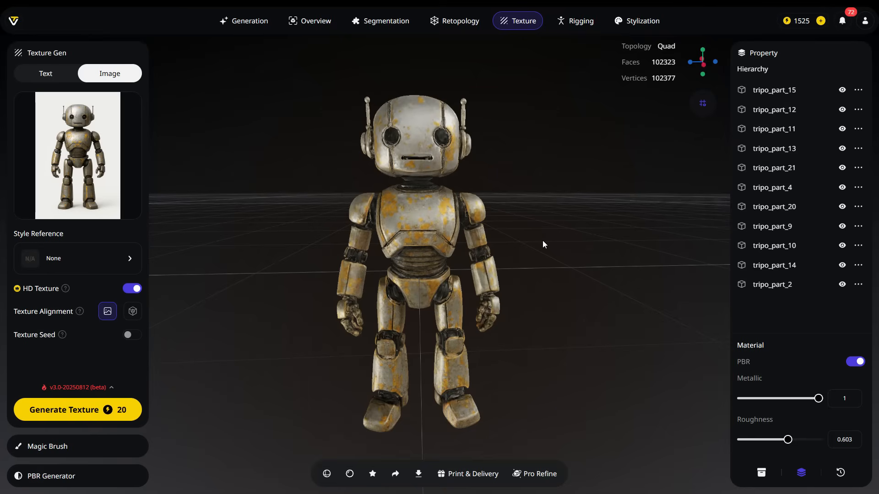
pyautogui.moveTo(256, 296)
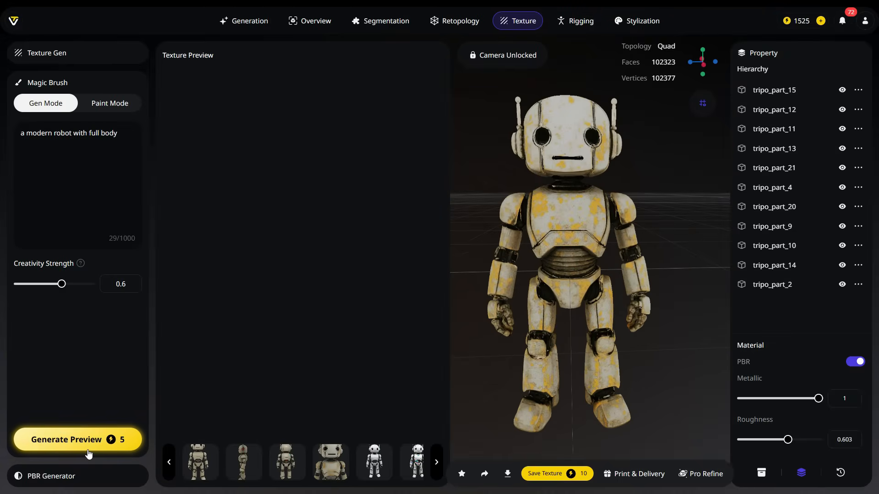
# Enter Magic Brush Gen Mode on the rusty robot and deselect its chest piece
pyautogui.click(77, 440)
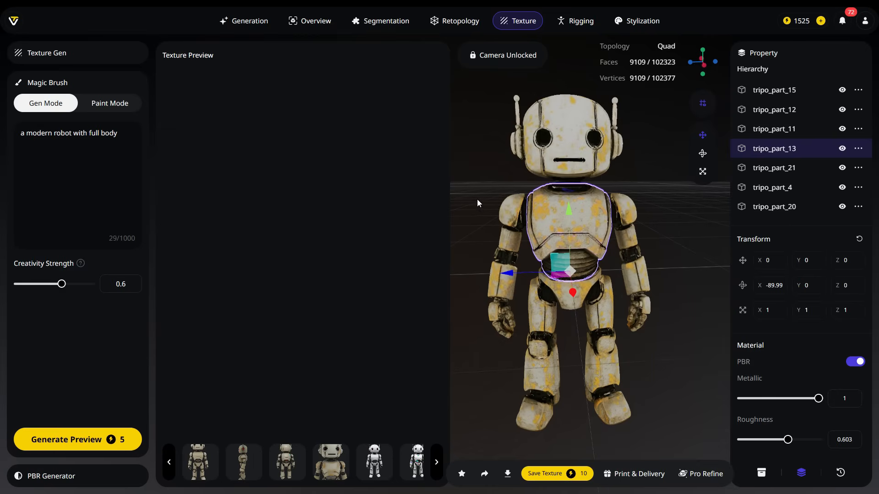
pyautogui.click(502, 55)
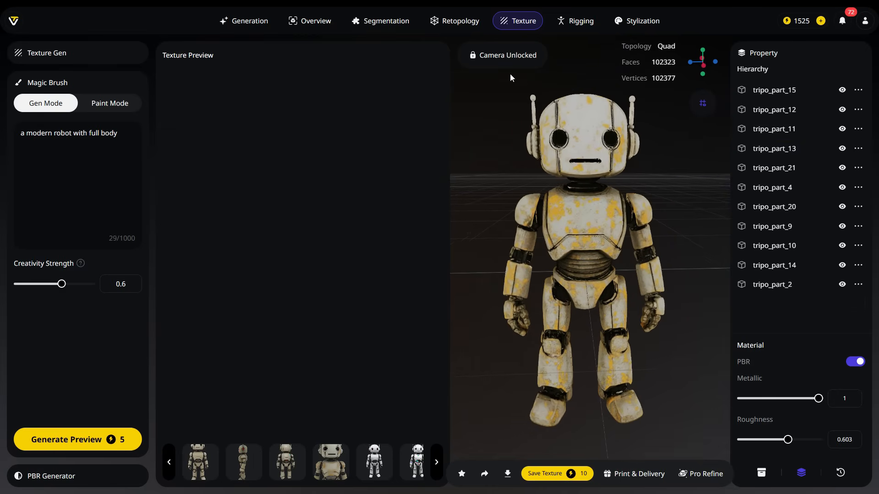
# Lock the camera and settle Creativity Strength at 0.6 after trying 0.1 and 0.5
pyautogui.click(501, 55)
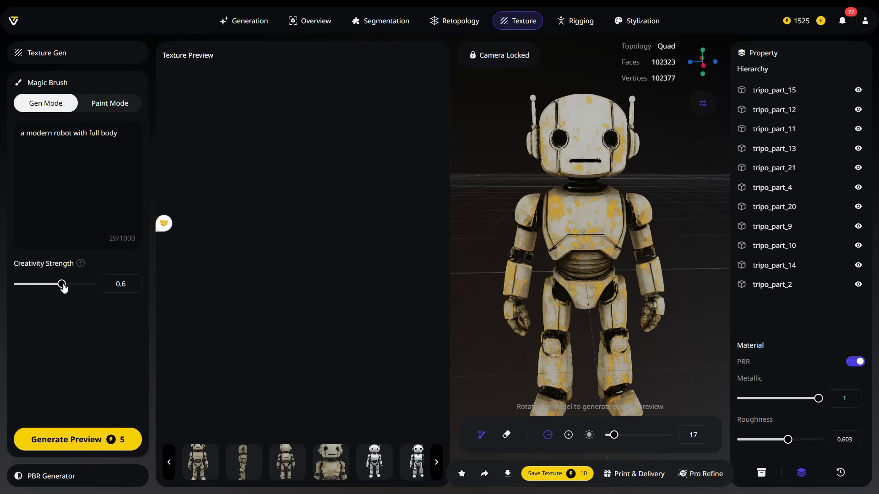
pyautogui.moveTo(61, 283); pyautogui.dragTo(26, 283)
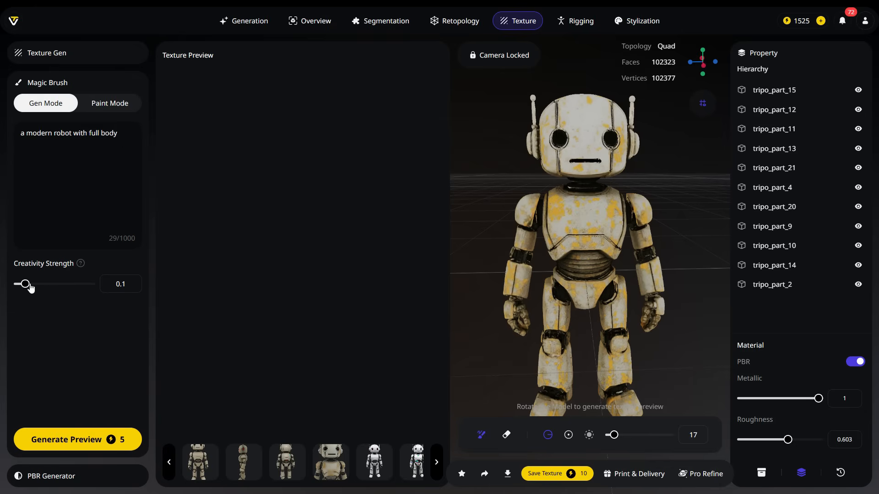
pyautogui.moveTo(25, 284); pyautogui.dragTo(54, 284)
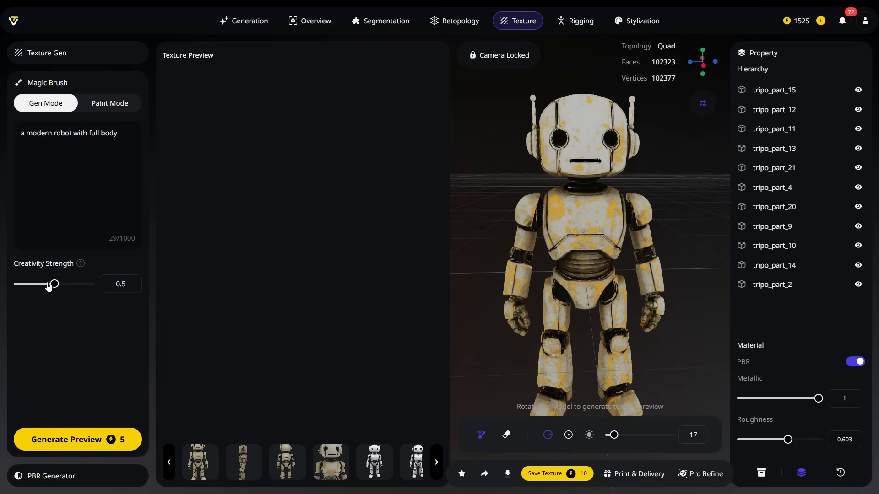
pyautogui.moveTo(50, 283); pyautogui.dragTo(59, 284)
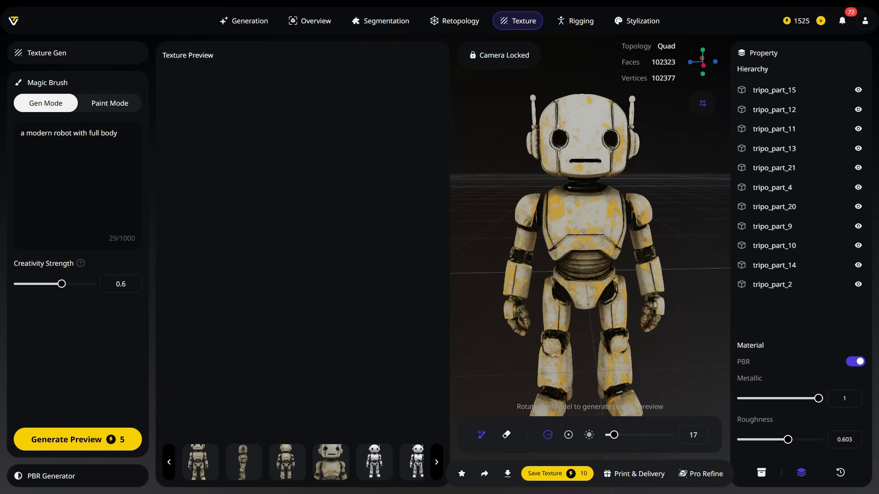
pyautogui.moveTo(34, 422)
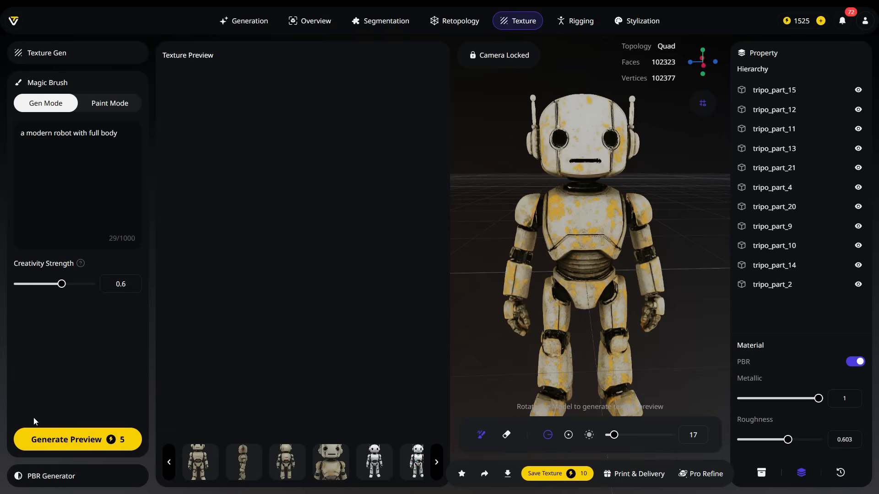
# Generate a clean modern-robot texture preview and raise the brush edge hardness
pyautogui.click(77, 439)
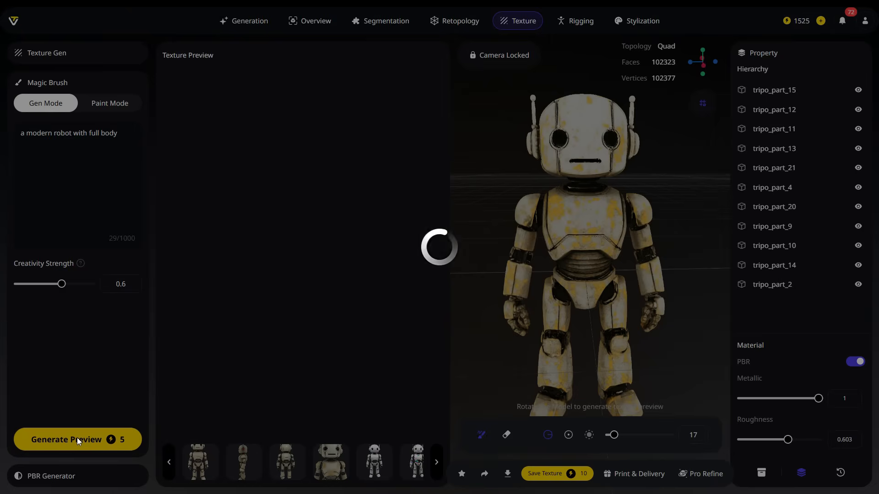
pyautogui.click(76, 440)
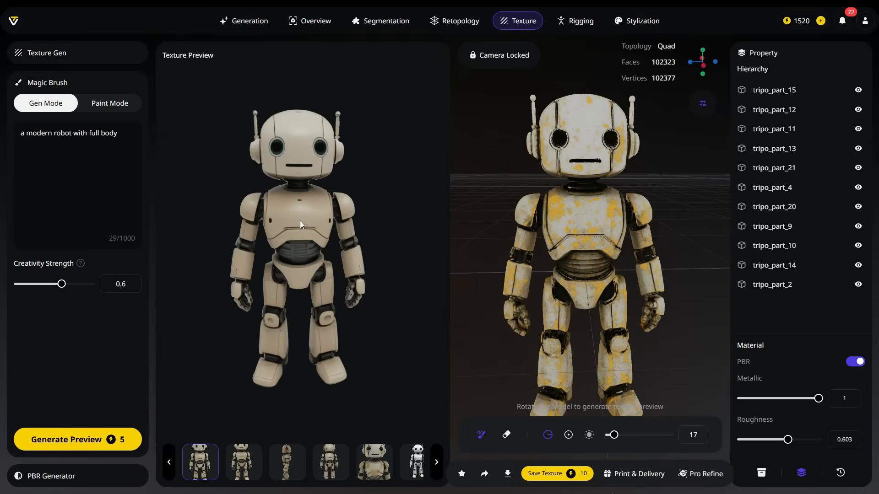
pyautogui.moveTo(314, 217)
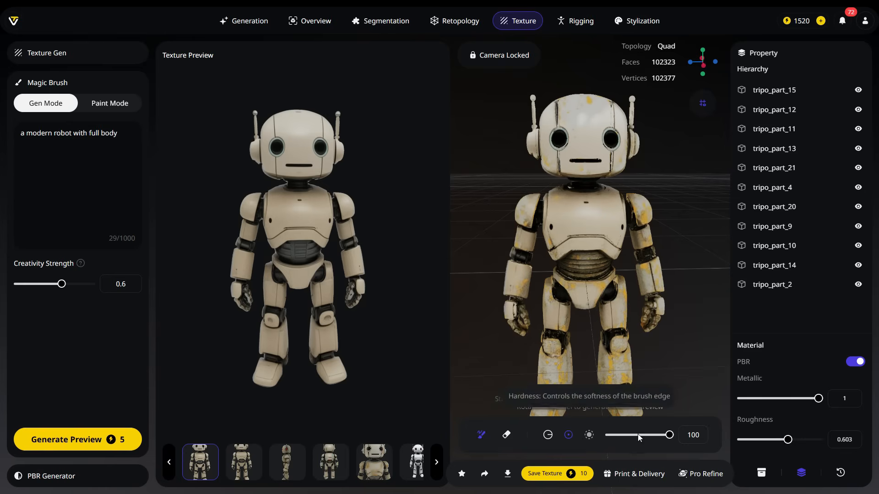
pyautogui.moveTo(664, 435); pyautogui.dragTo(656, 435)
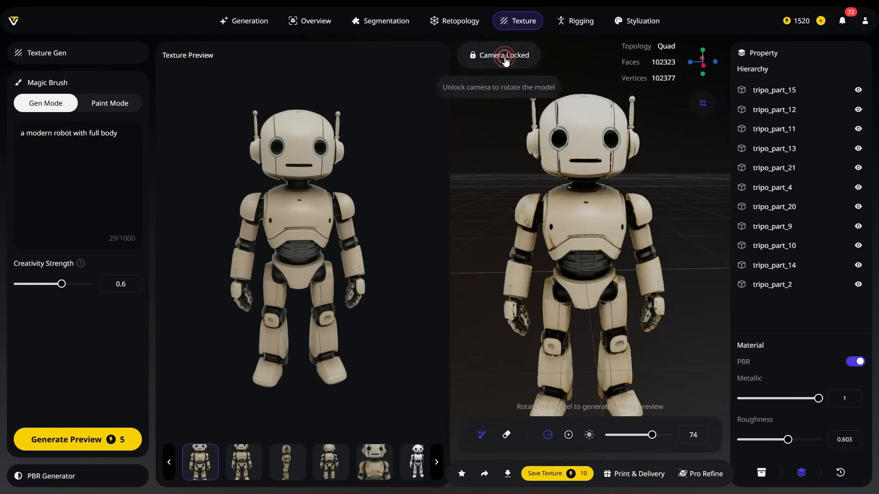
# Unlock the camera, check the robot's still-rusty back, and request new texture previews
pyautogui.click(498, 55)
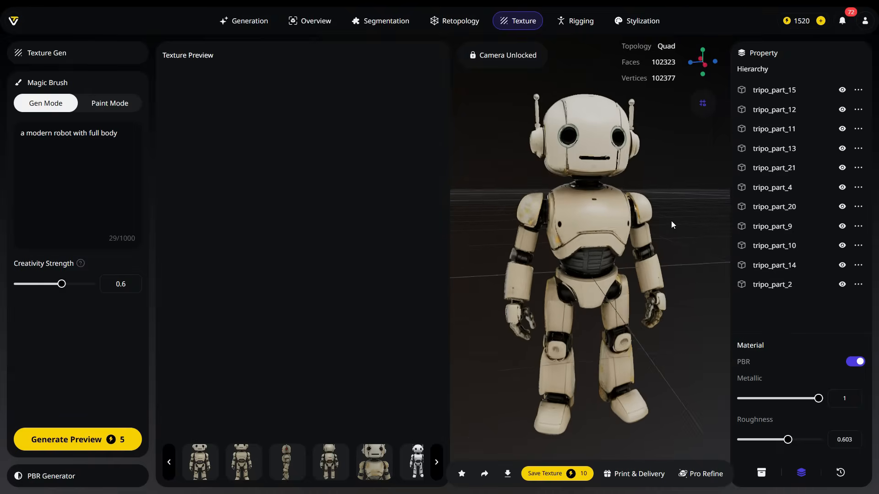
pyautogui.moveTo(672, 225); pyautogui.dragTo(698, 259)
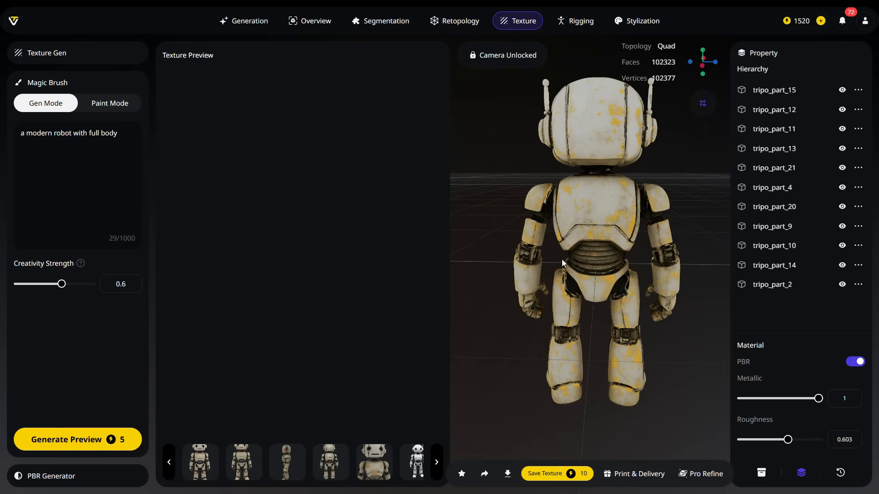
pyautogui.click(200, 461)
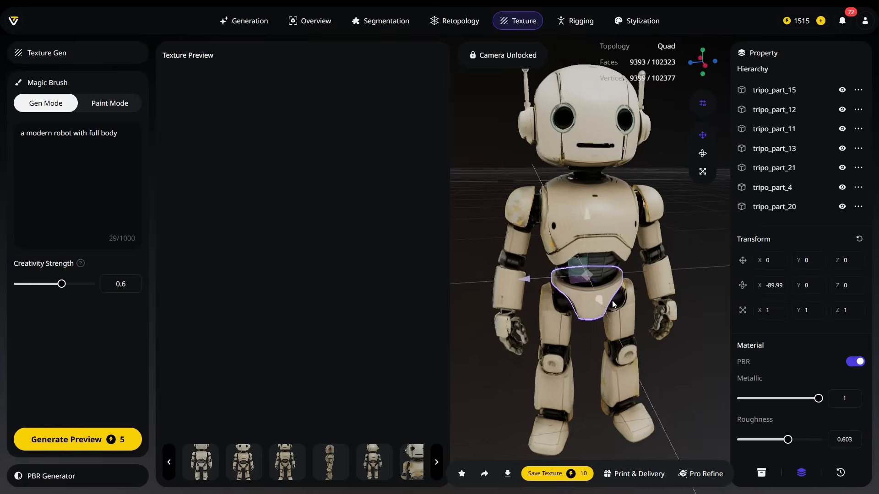
# In Paint Mode with the camera locked, paint both robot eyes red and save the texture
pyautogui.click(109, 103)
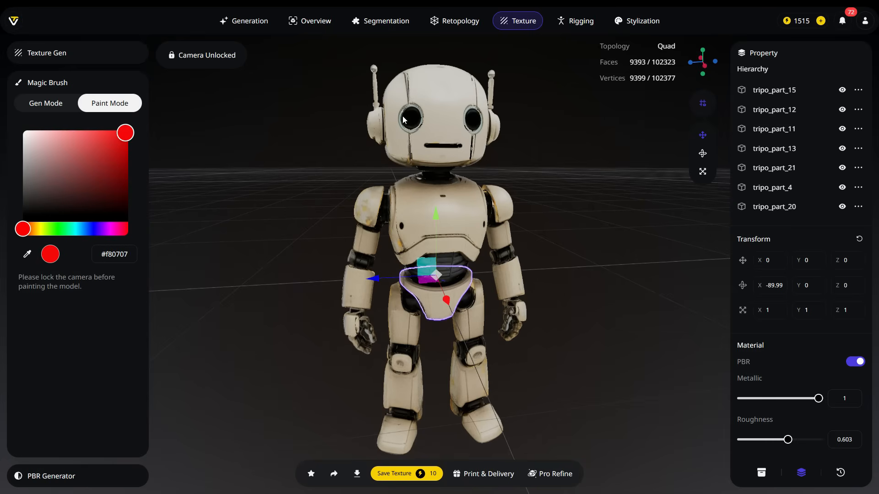
pyautogui.click(200, 55)
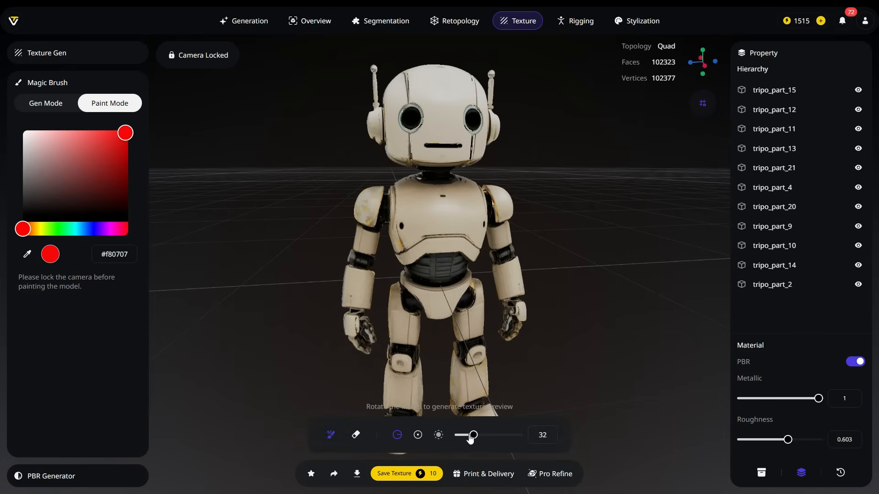
pyautogui.click(198, 55)
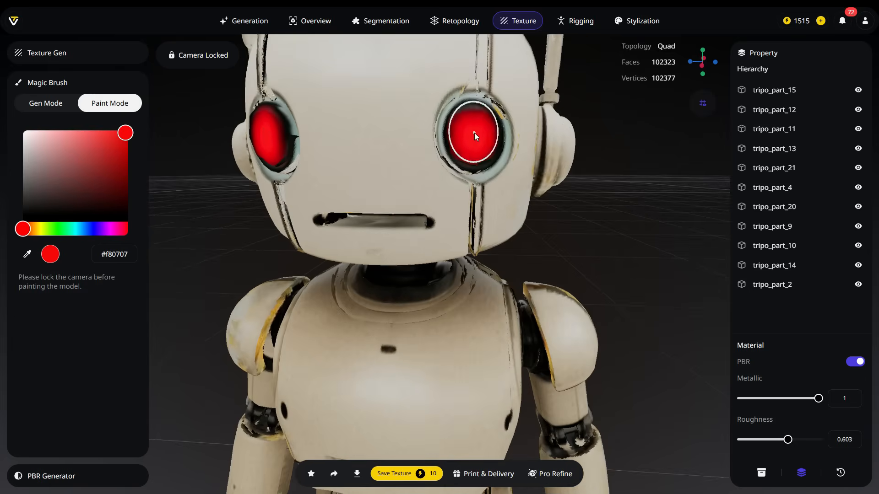
pyautogui.click(200, 55)
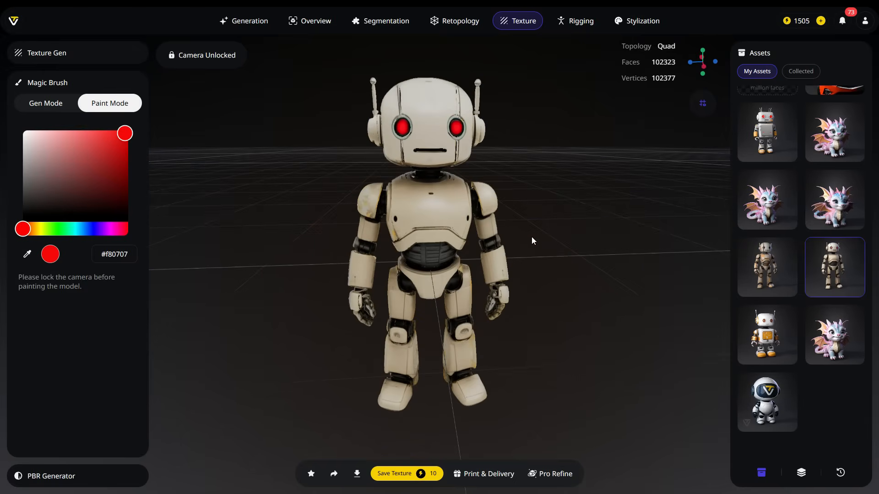
pyautogui.click(51, 476)
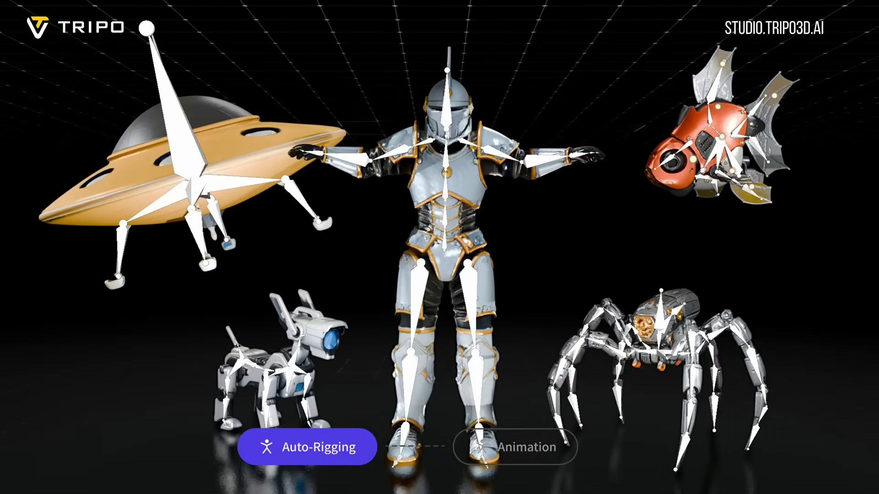
# Generate a rusty metallic PBR material for the red-eyed robot
pyautogui.click(516, 448)
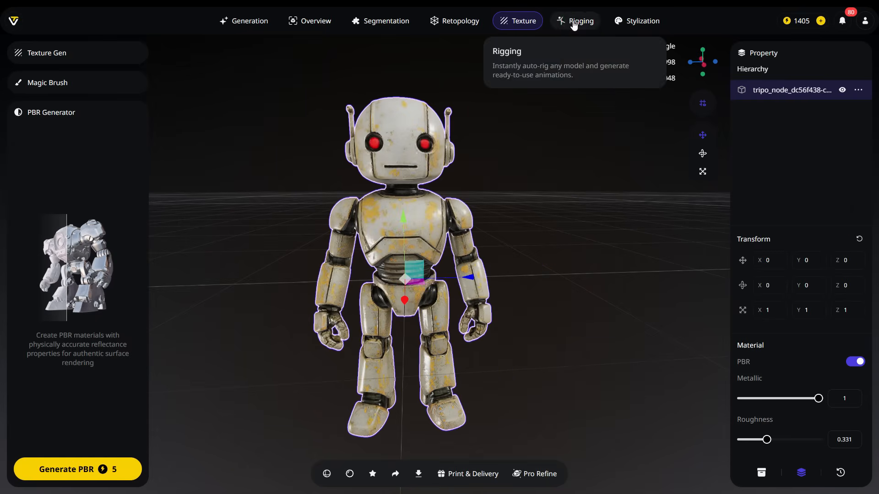
# Auto-rig the robot in the Rigging workspace and preview the Walk then Run animations
pyautogui.click(581, 21)
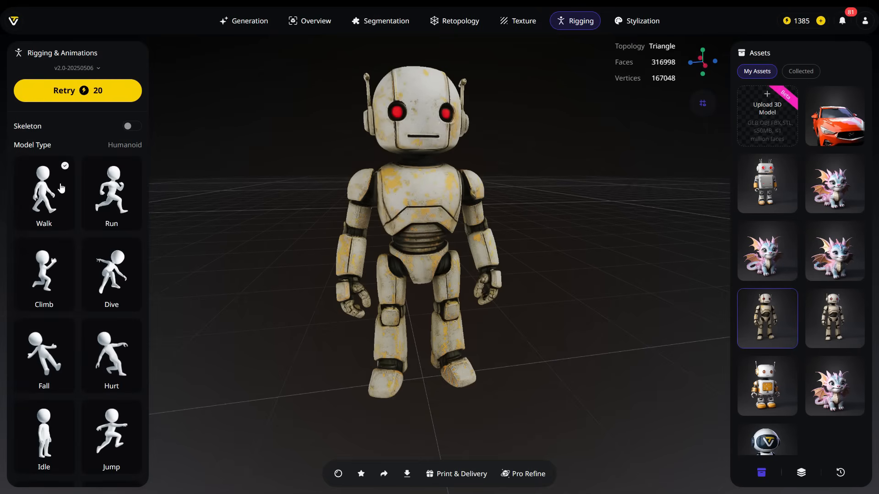
pyautogui.click(43, 190)
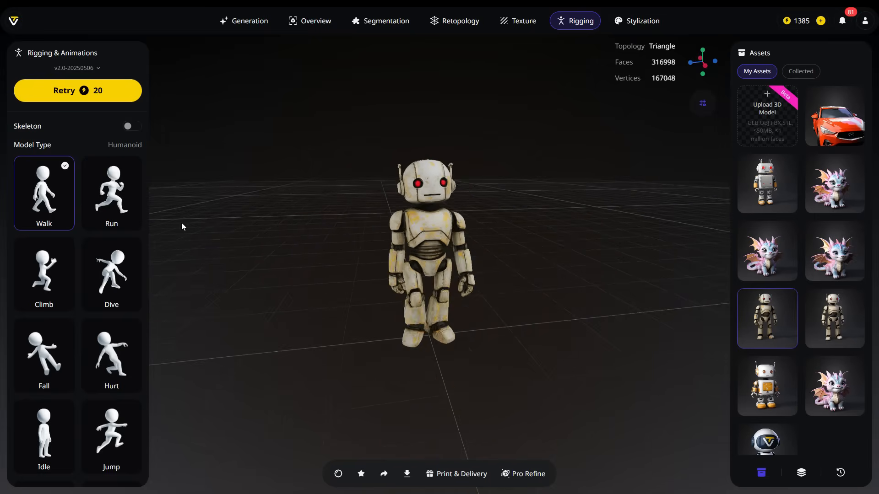
pyautogui.click(110, 194)
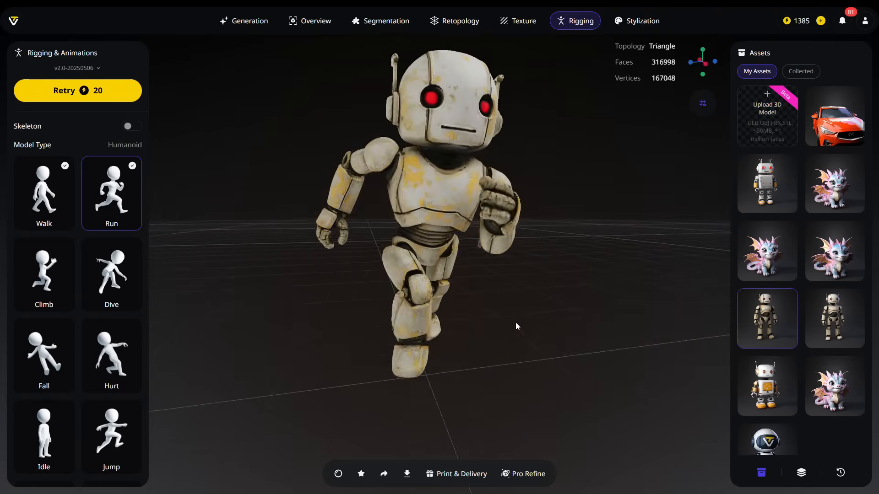
pyautogui.moveTo(515, 326); pyautogui.dragTo(478, 283)
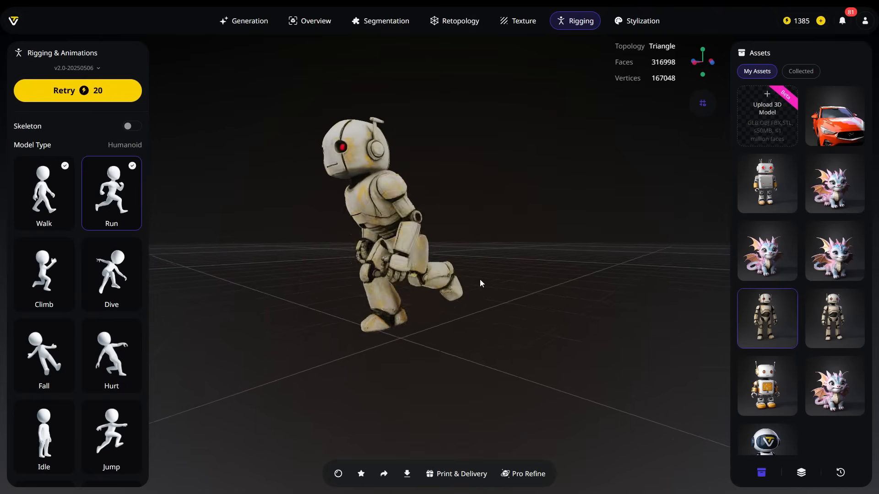
pyautogui.scroll(-3)
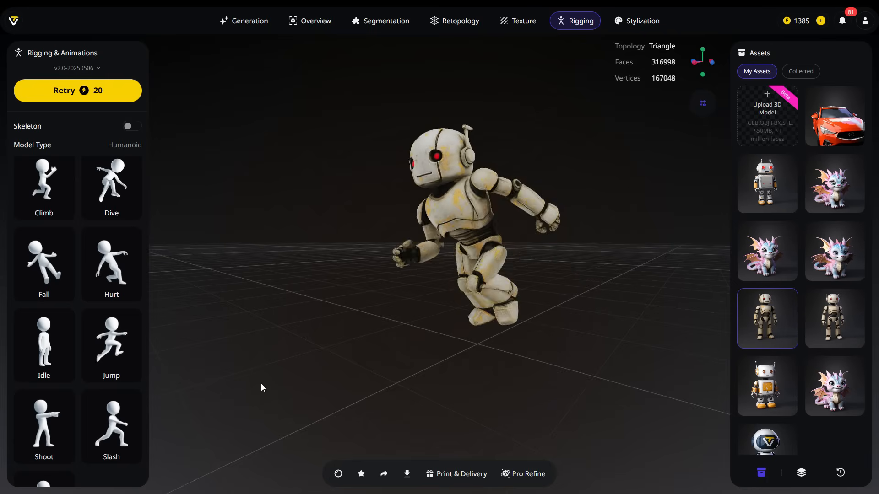
pyautogui.scroll(-3)
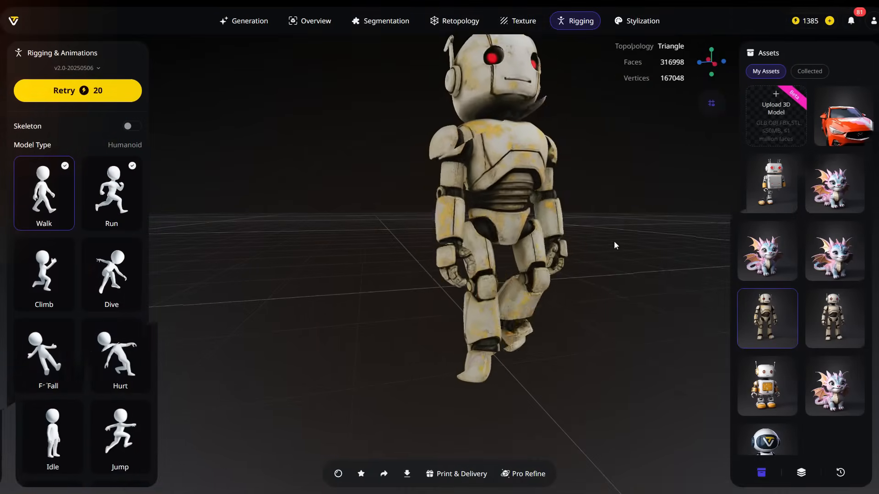
# Name the export WalkingRobot and choose FBX as the format
pyautogui.click(407, 473)
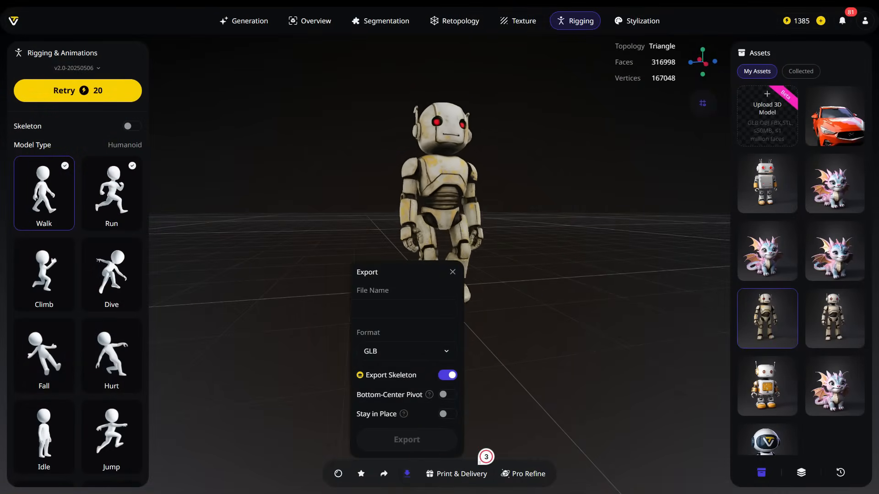
pyautogui.write('WalkingR')
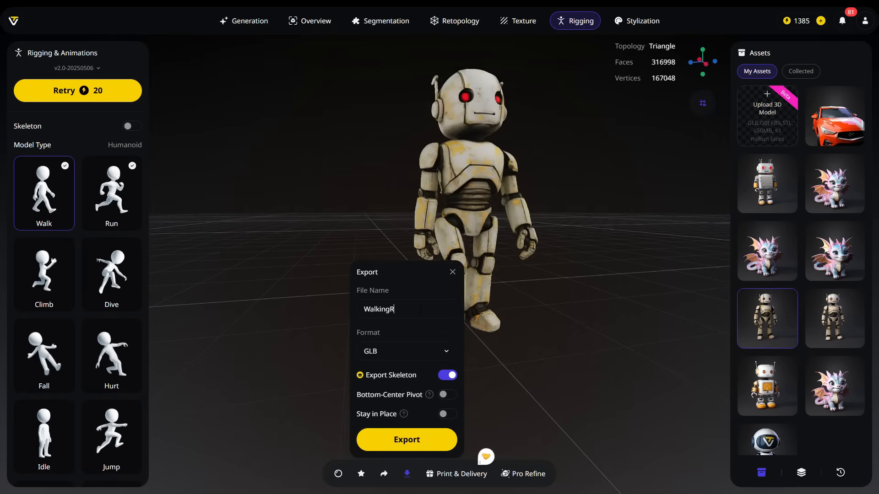
pyautogui.write('obot')
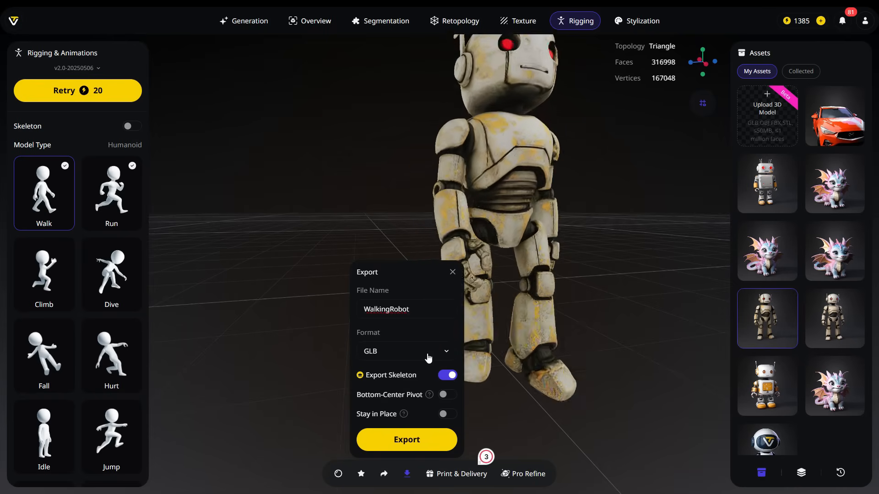
pyautogui.click(404, 350)
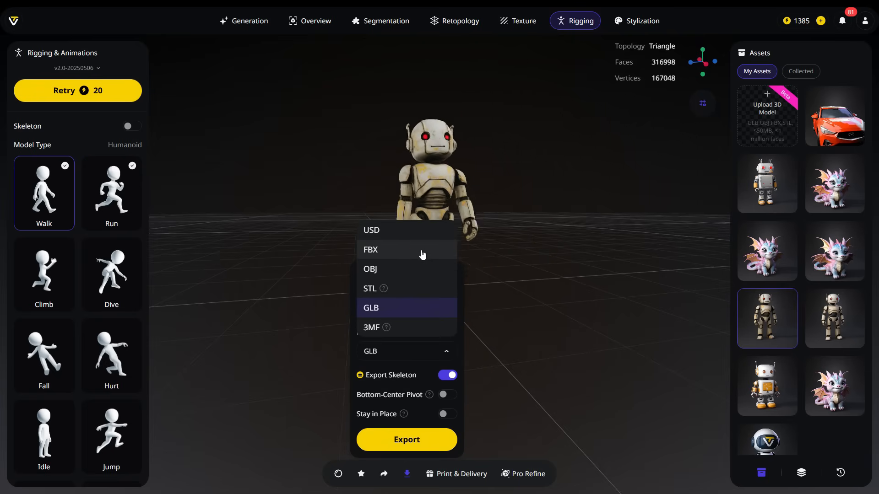
pyautogui.click(371, 249)
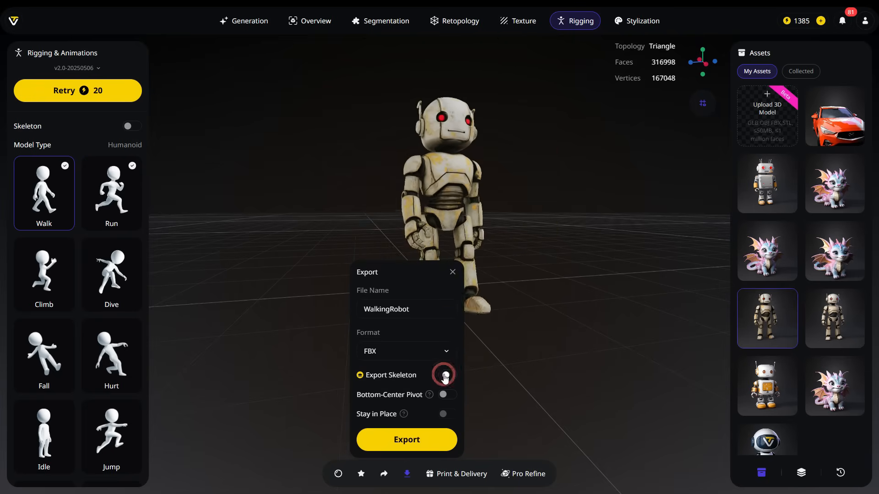
# Enable Export Skeleton and Bottom-Center Pivot, then export the rigged robot
pyautogui.click(446, 375)
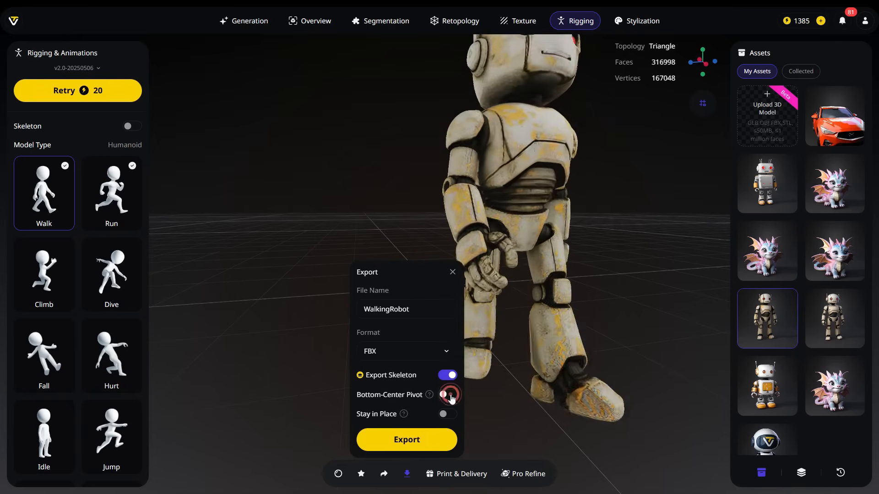
pyautogui.click(447, 394)
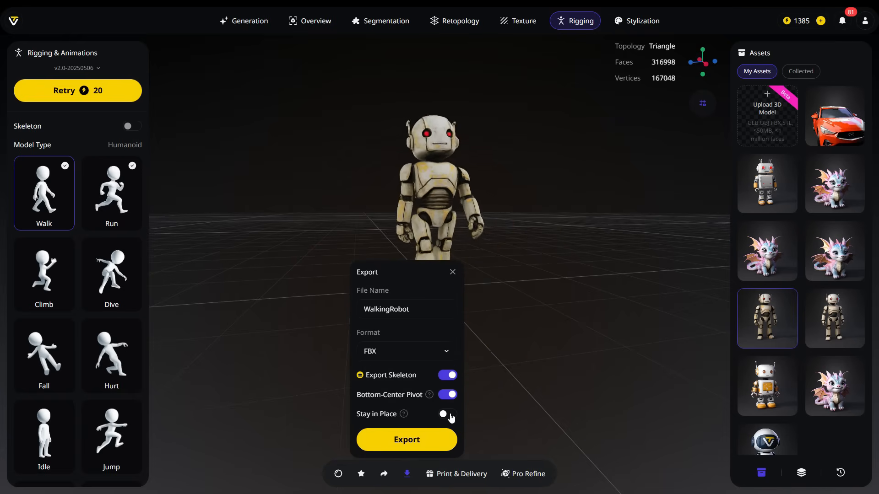
pyautogui.click(405, 440)
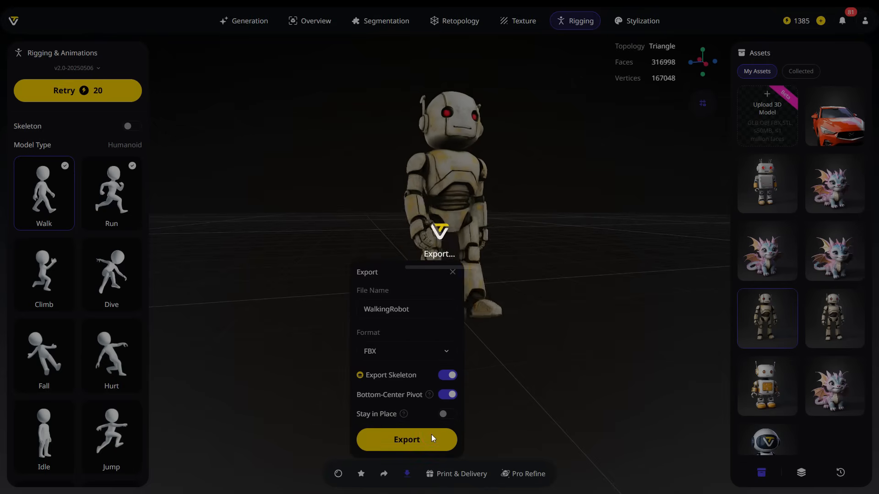
pyautogui.click(407, 440)
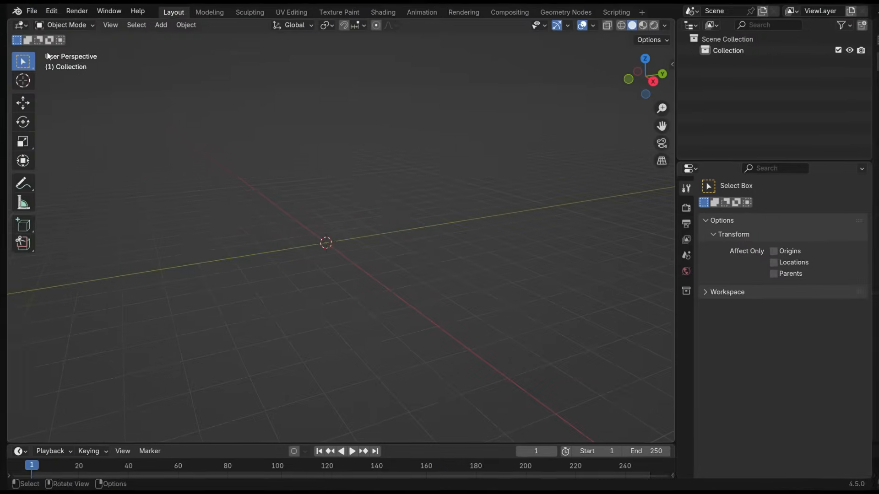
# Import WalkingRobot.fbx into Blender via File > Import > FBX
pyautogui.click(31, 11)
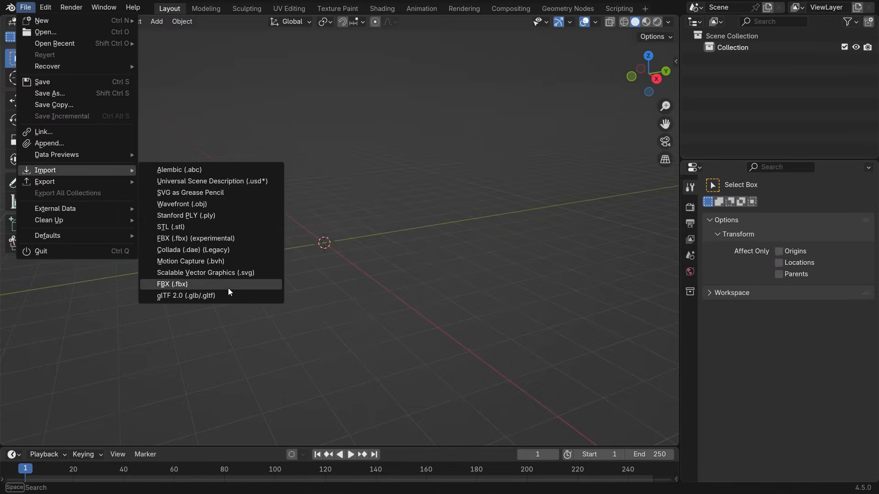
pyautogui.click(172, 284)
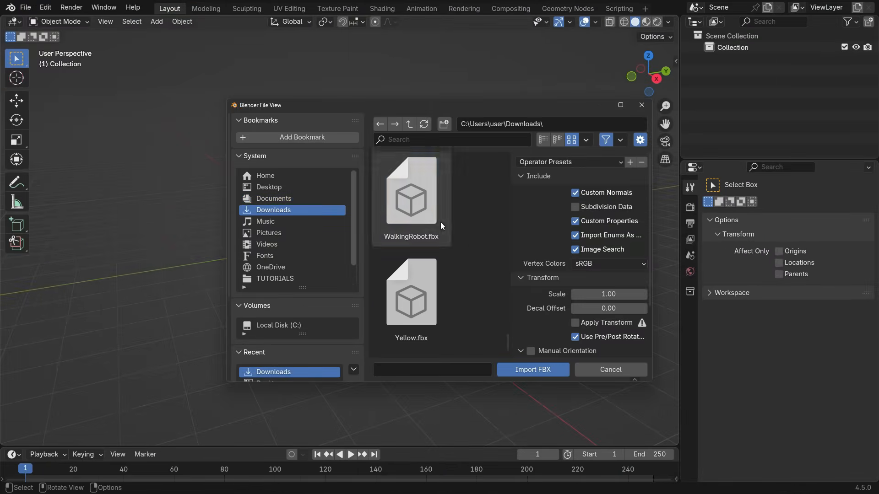
pyautogui.click(532, 369)
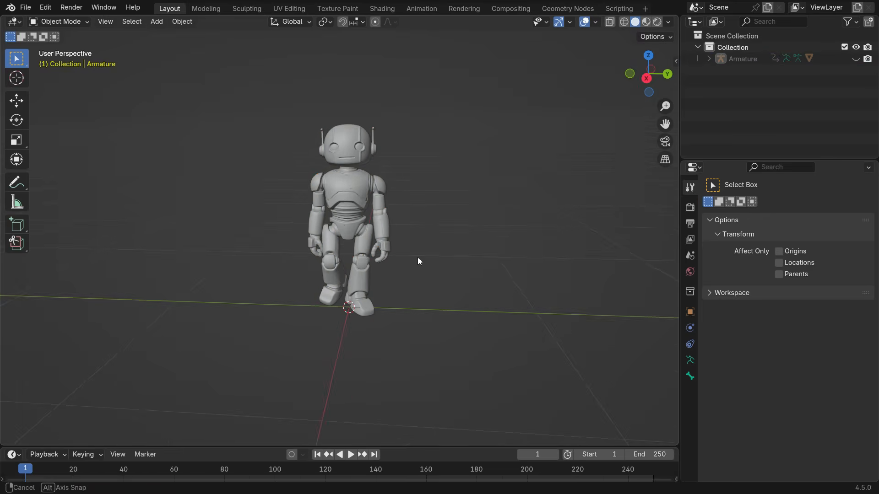
# Switch to Material Preview and add a Color node to the robot's material
pyautogui.click(350, 455)
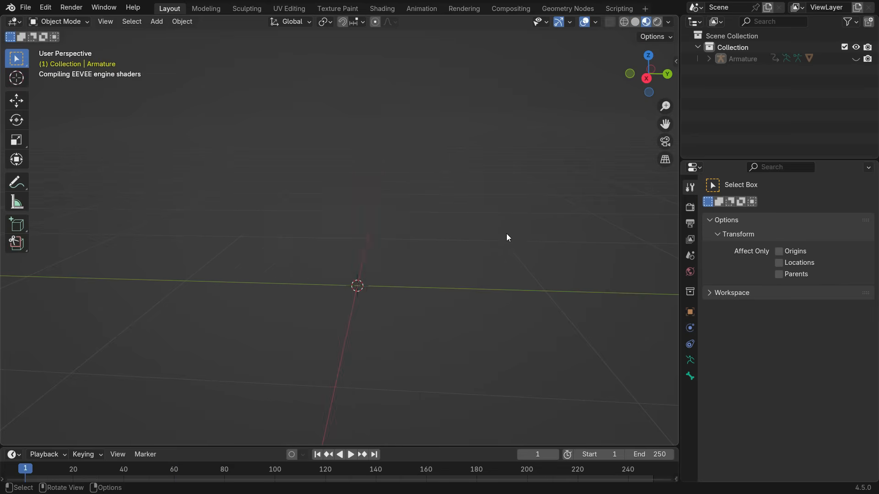
pyautogui.click(351, 455)
pyautogui.write('color')
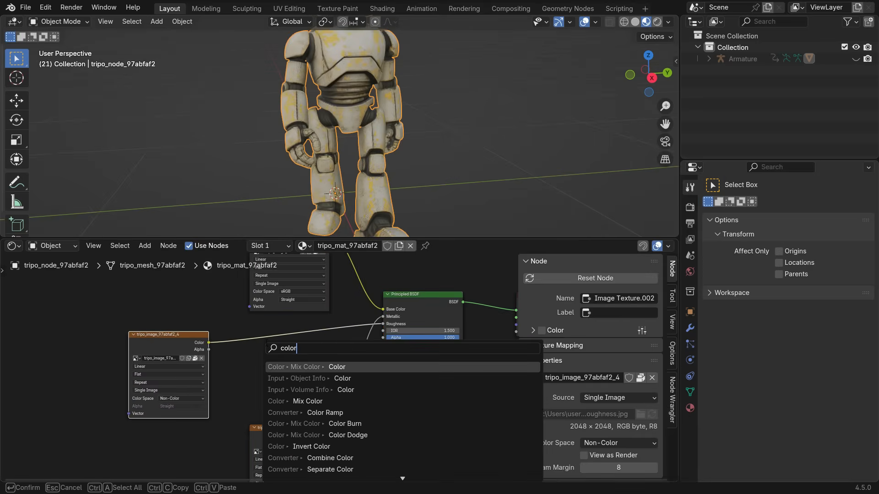
pyautogui.click(324, 413)
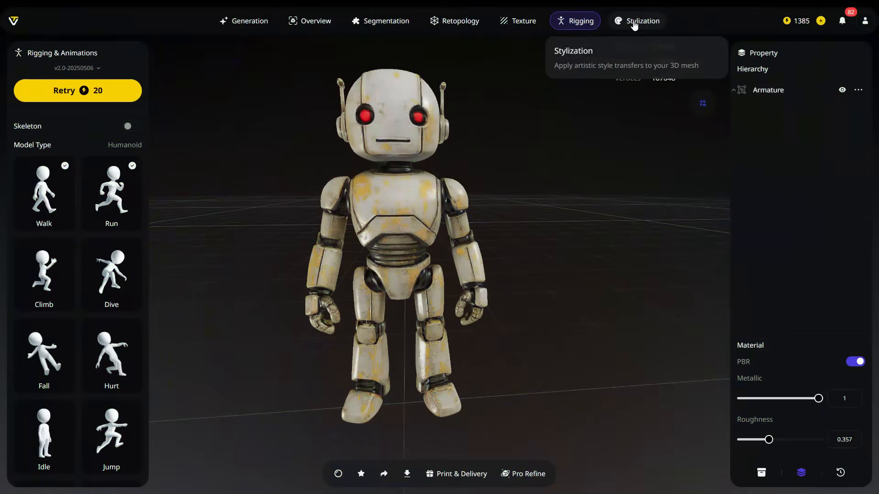
# Apply the Lego style card in Stylization, making the robot a blocky ~19k-face model
pyautogui.click(641, 22)
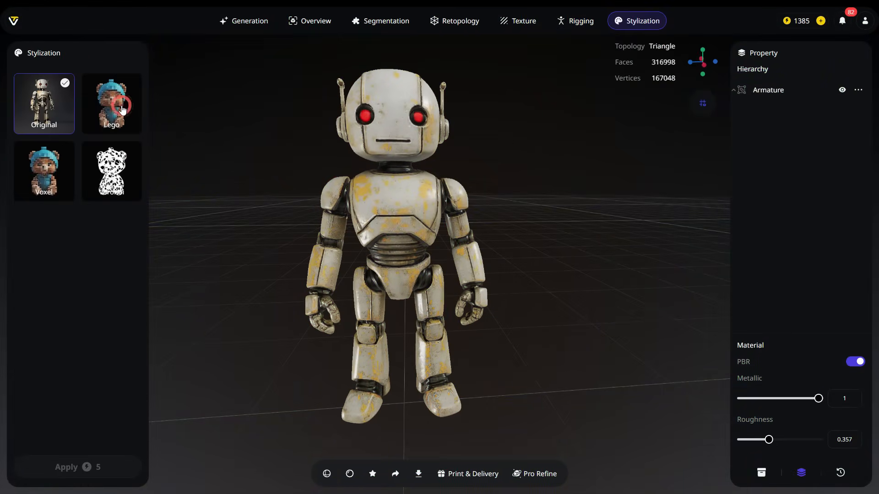
pyautogui.click(111, 104)
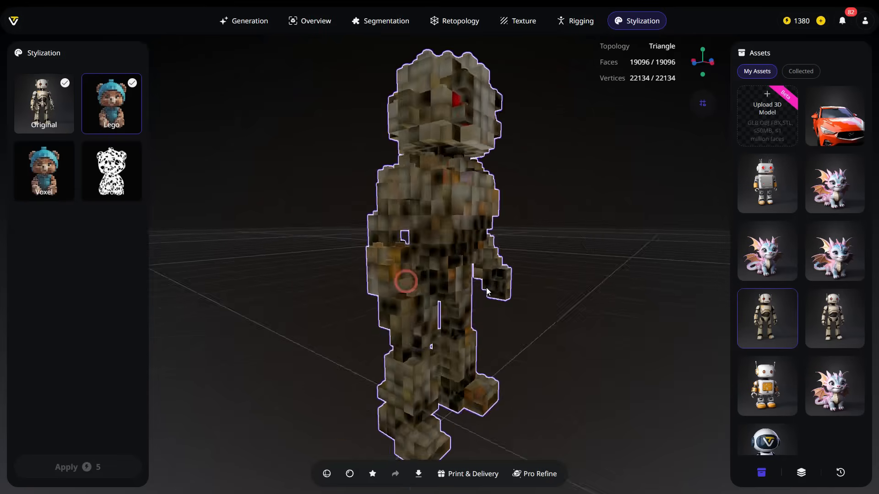